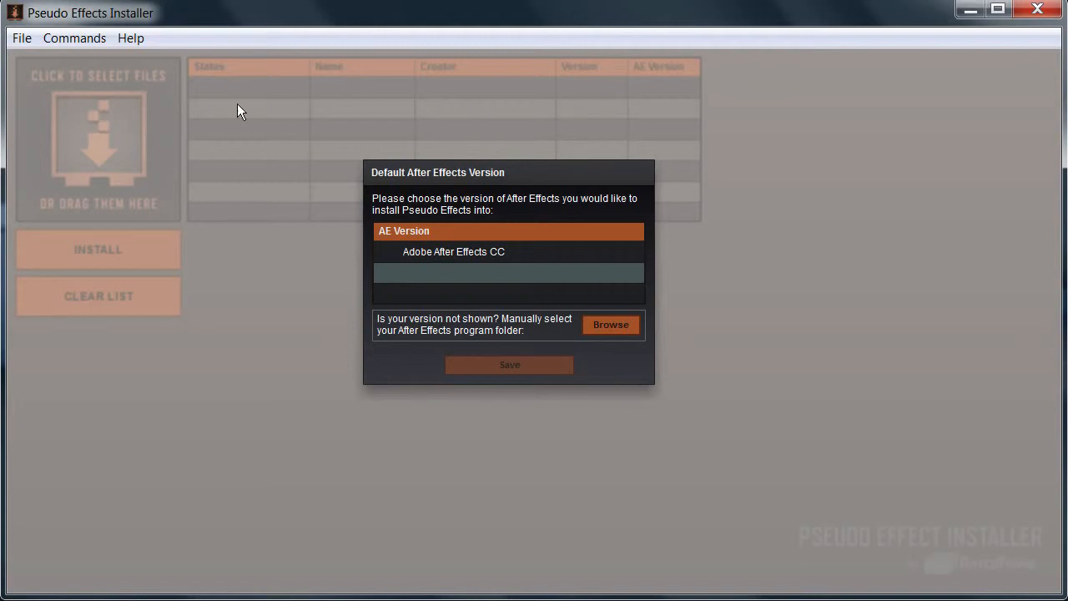
mouse_move(503, 426)
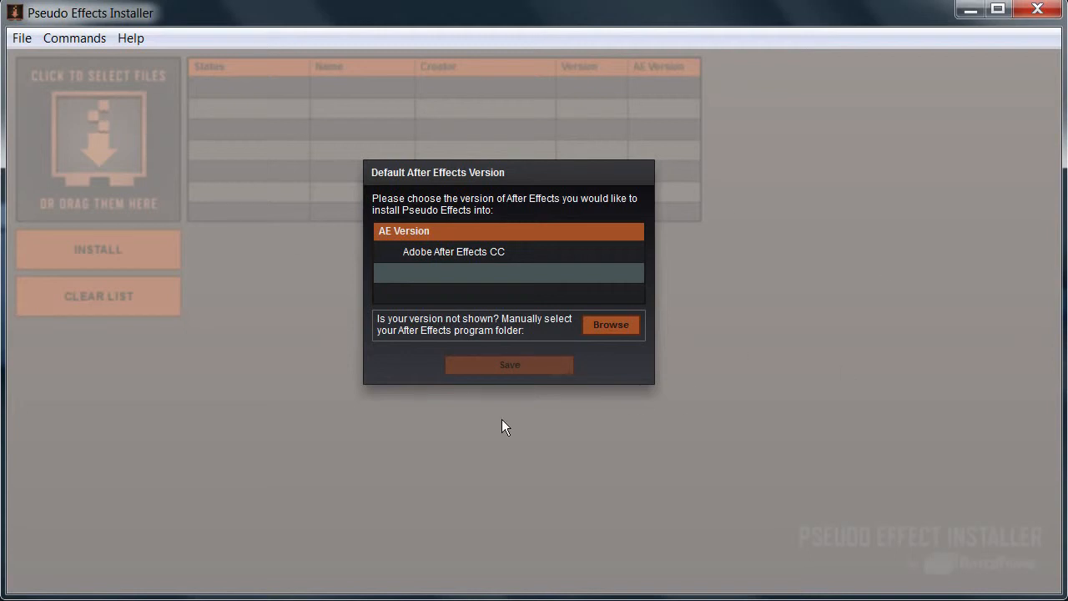
mouse_move(418, 472)
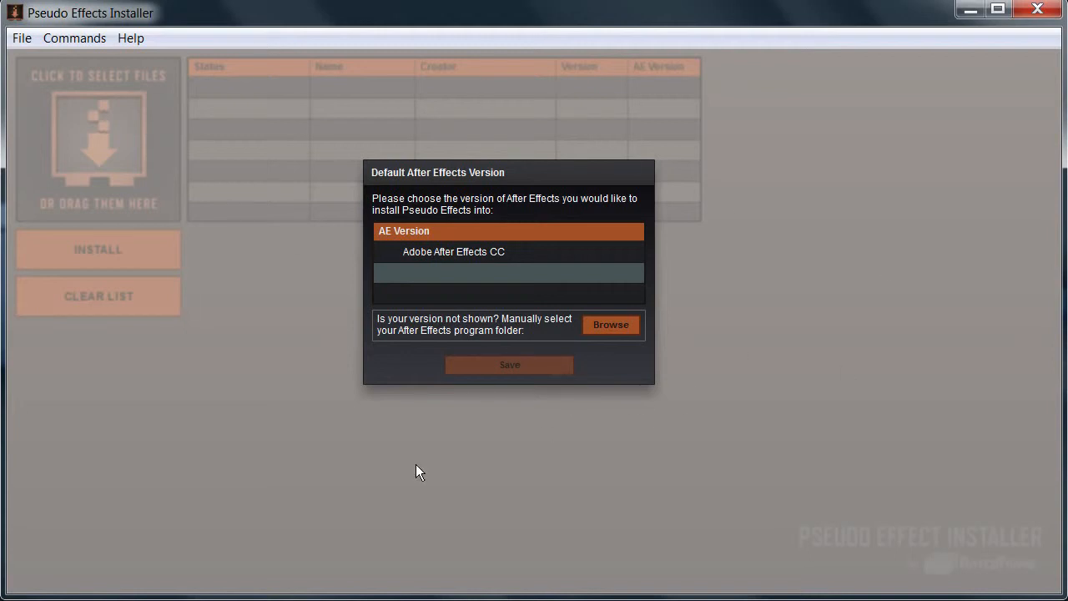
mouse_move(450, 125)
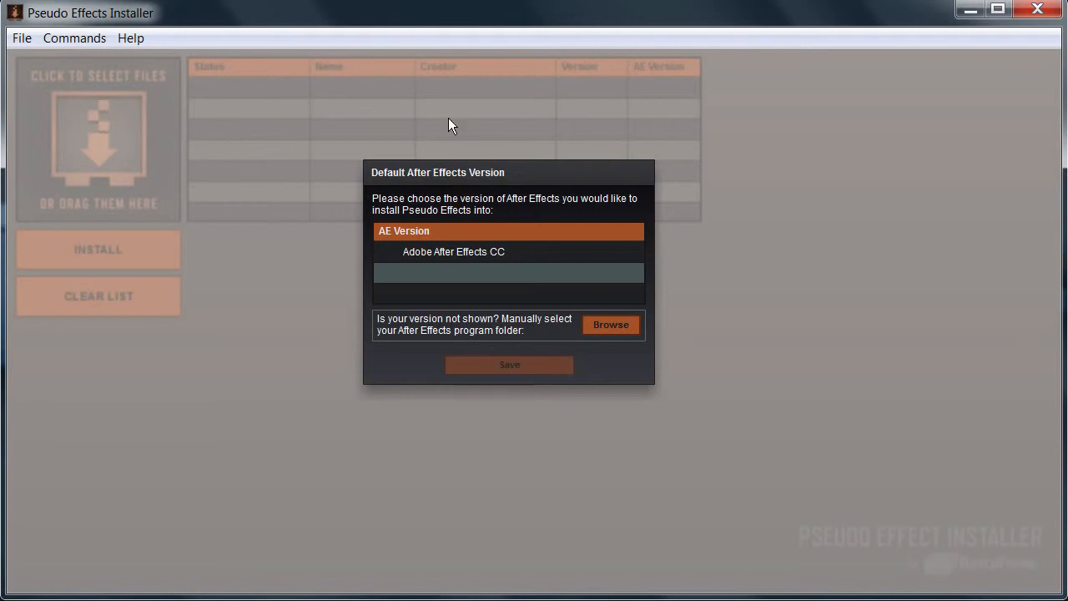
mouse_move(455, 257)
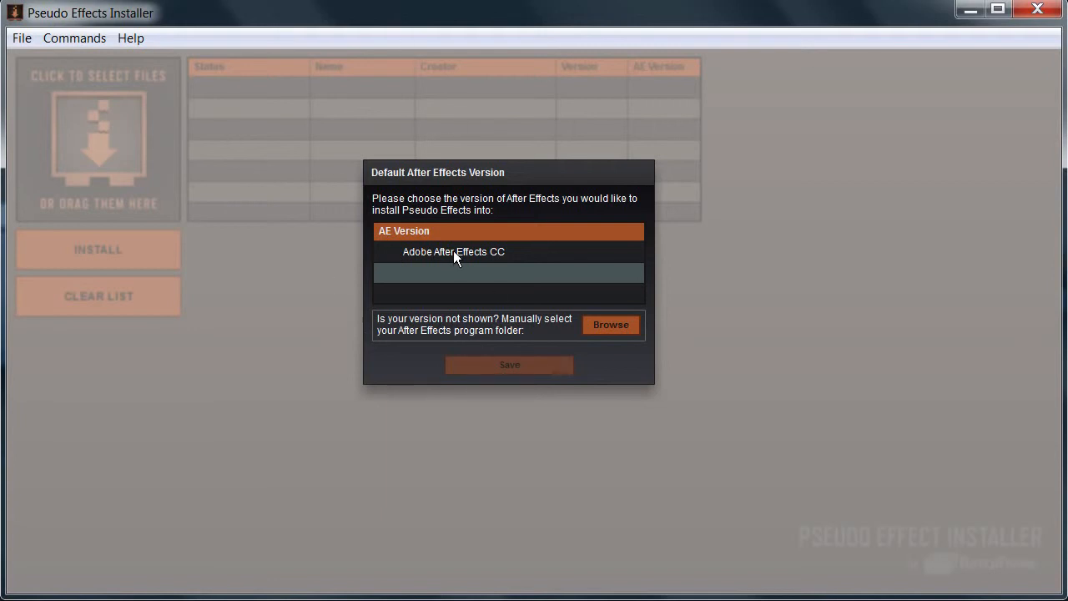
mouse_move(503, 222)
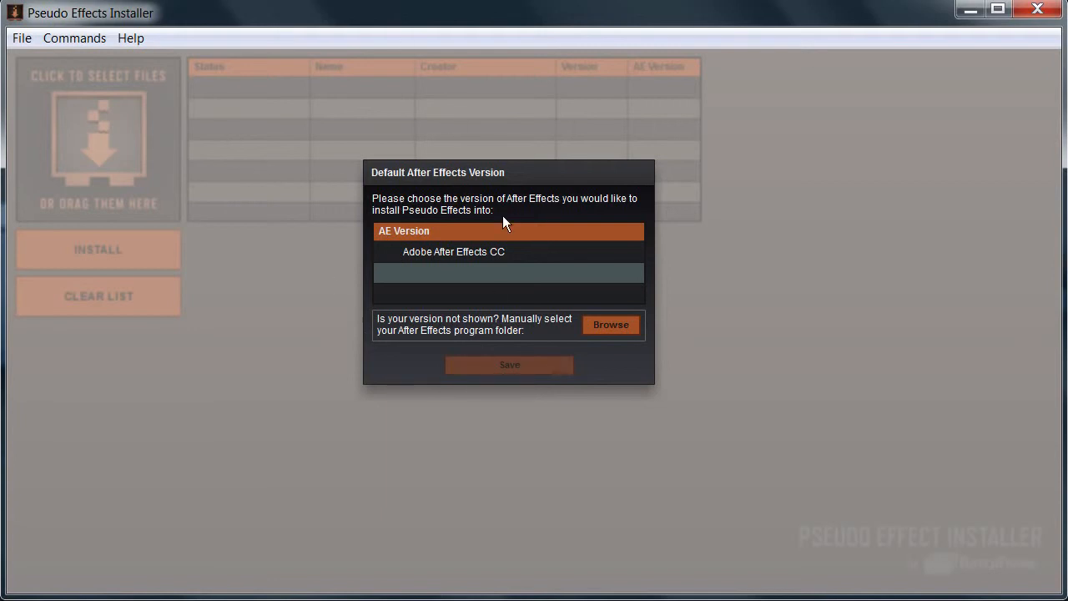
mouse_move(549, 279)
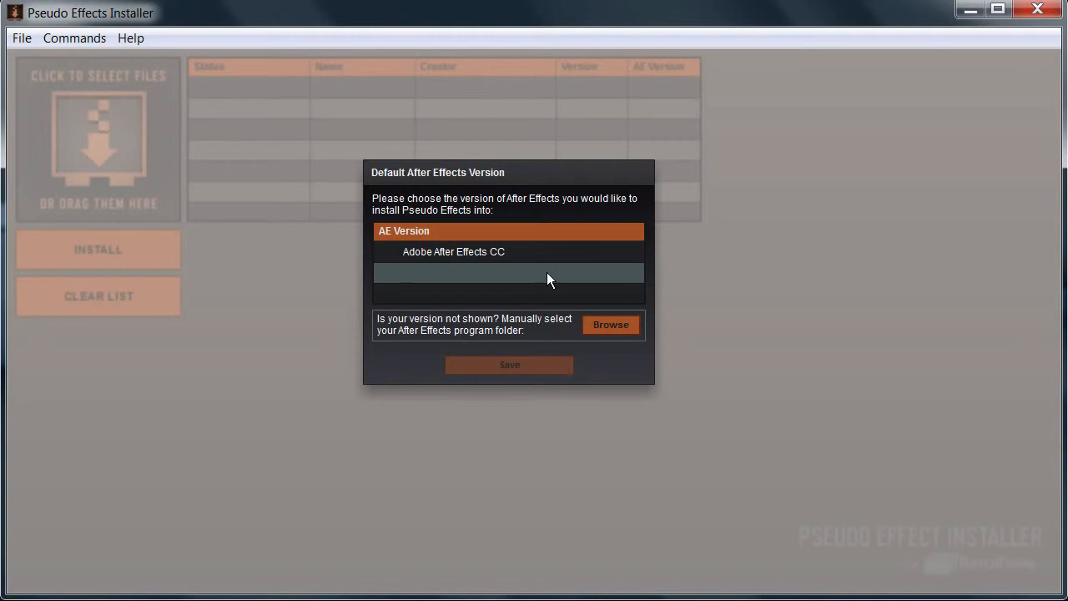
mouse_move(492, 311)
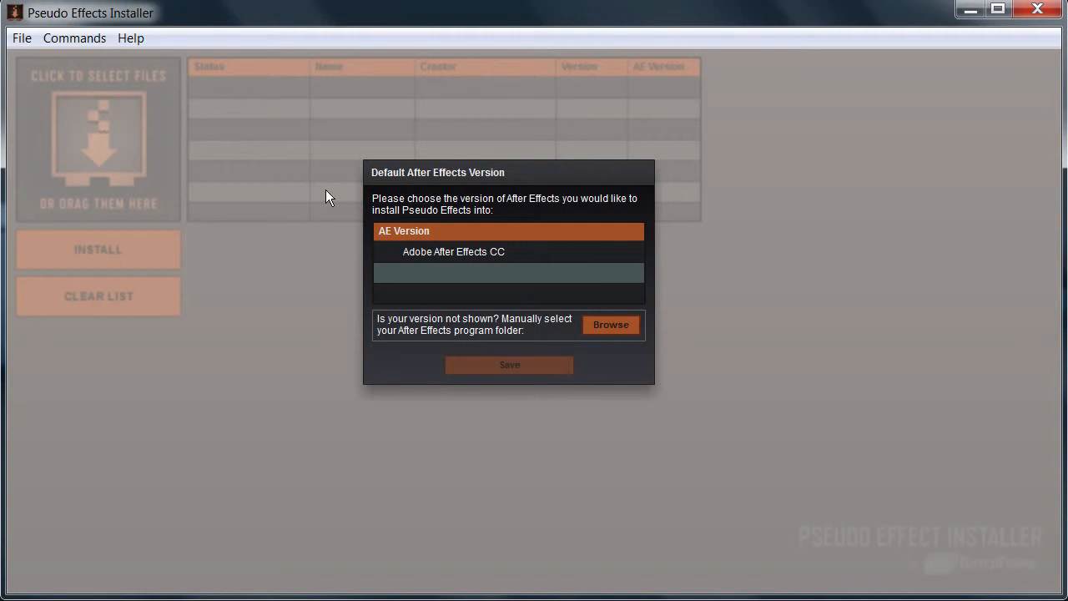
mouse_move(357, 335)
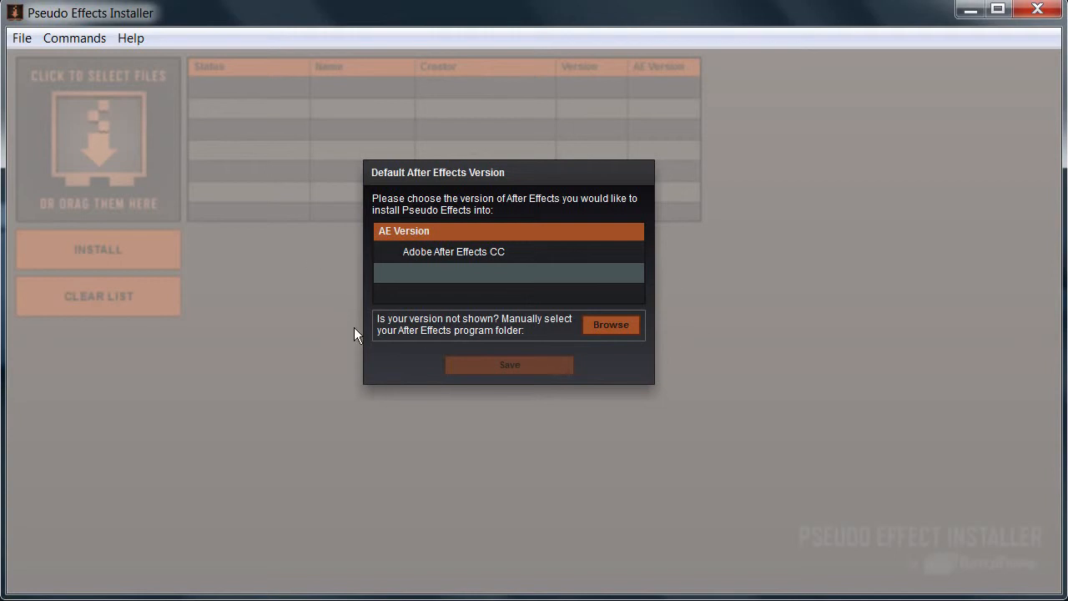
mouse_move(488, 299)
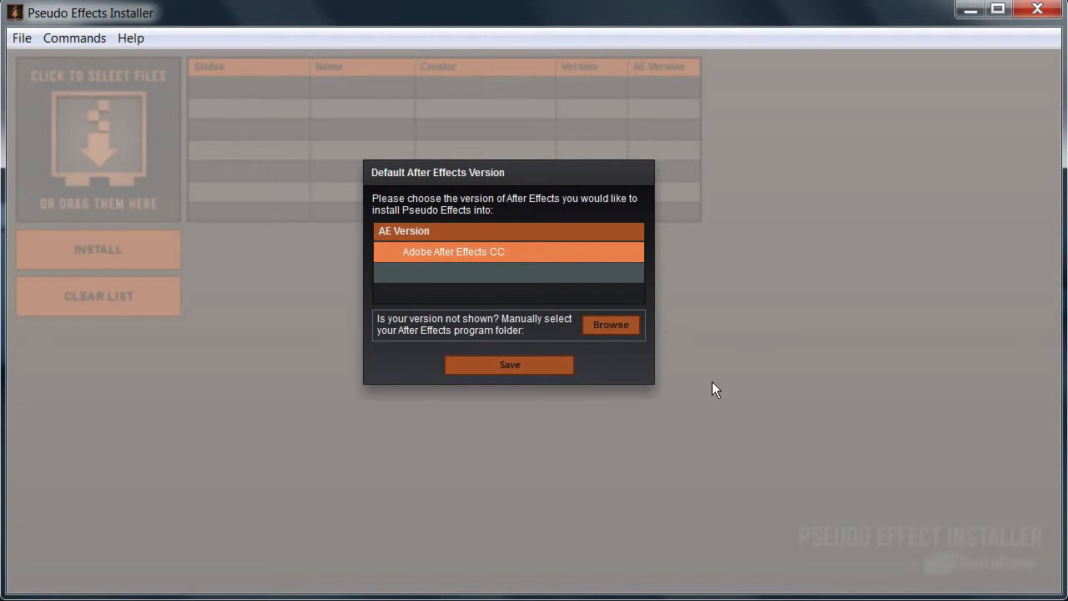
mouse_move(472, 294)
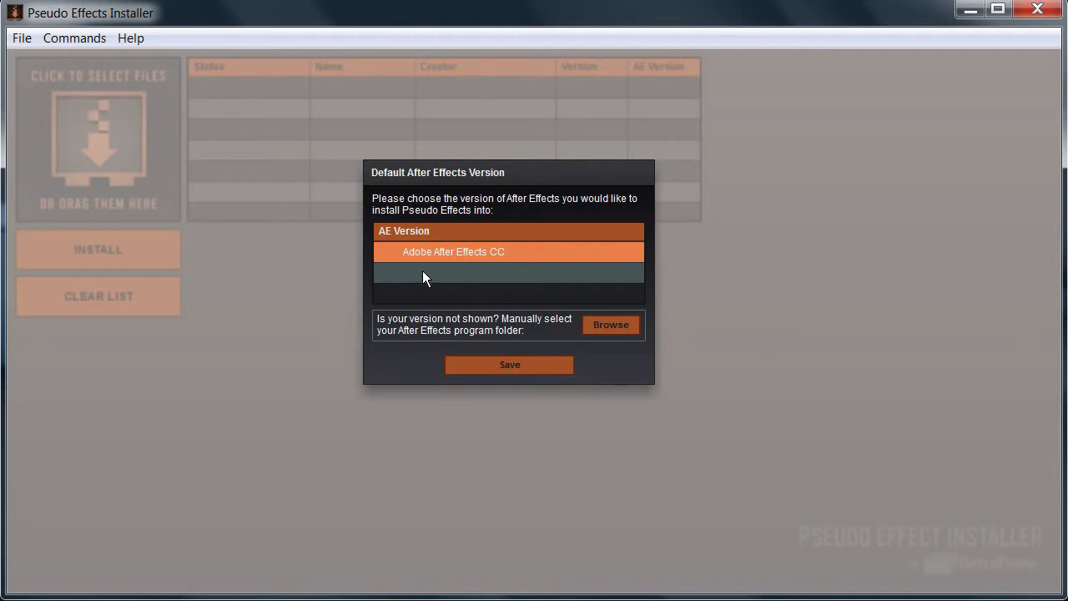
mouse_move(573, 146)
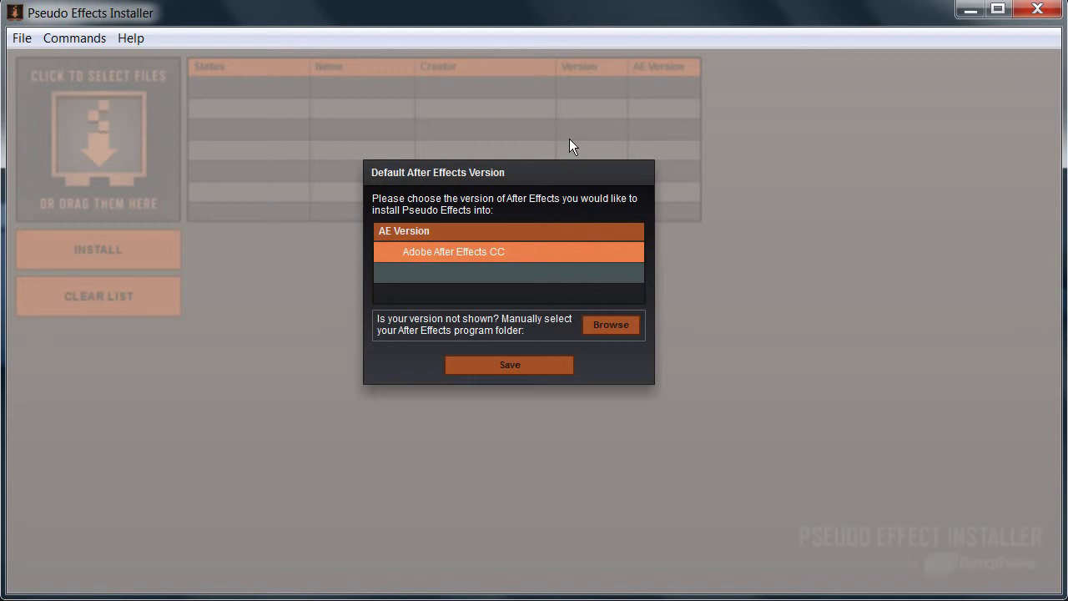
mouse_move(446, 300)
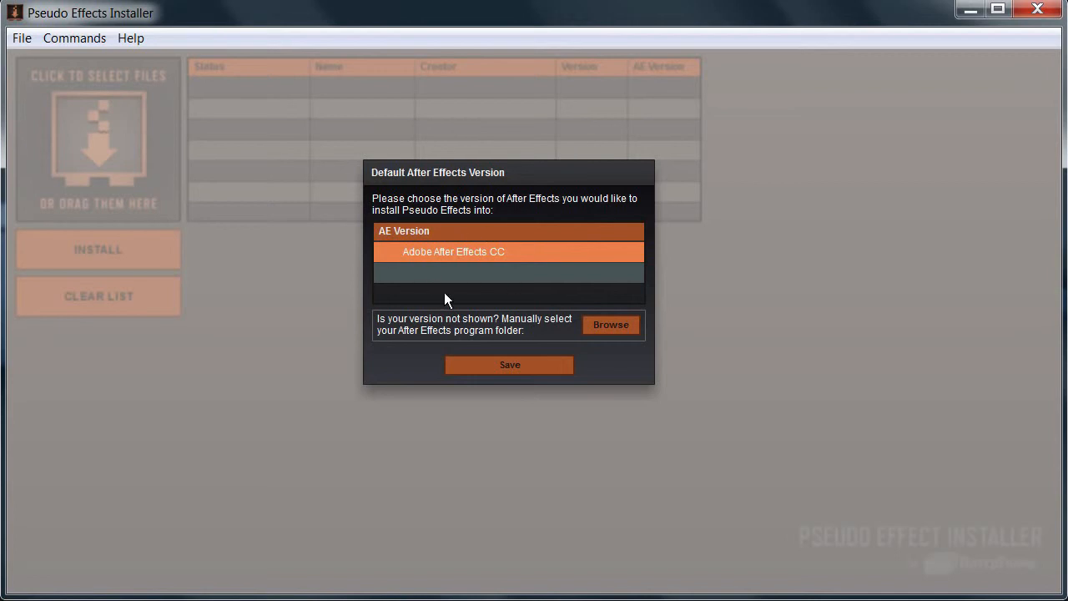
mouse_move(403, 290)
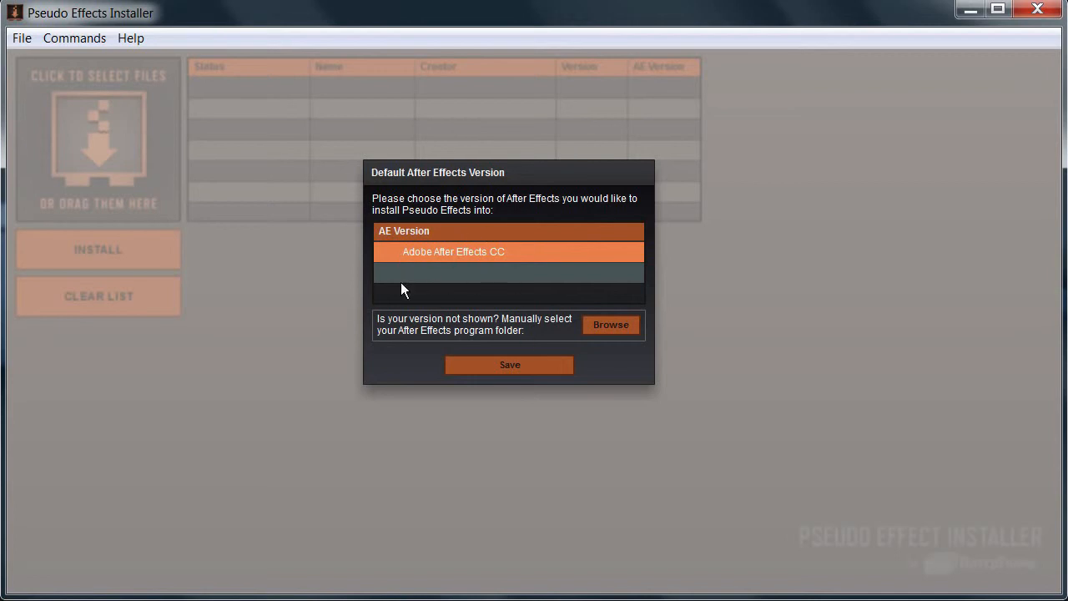
Save Adobe After Effects CC as the default After Effects version
left_click(508, 364)
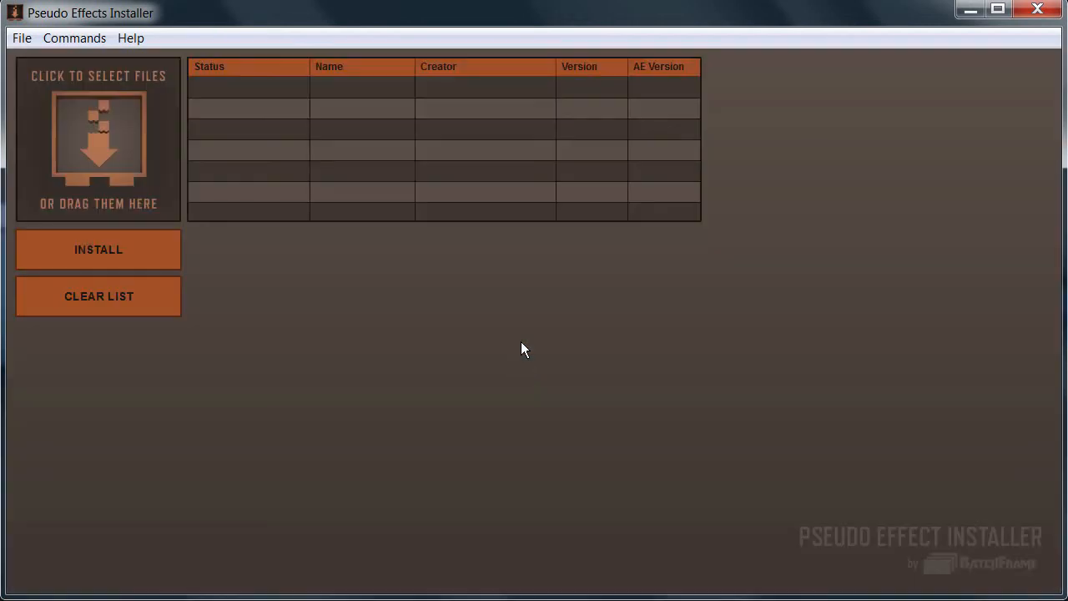
mouse_move(246, 196)
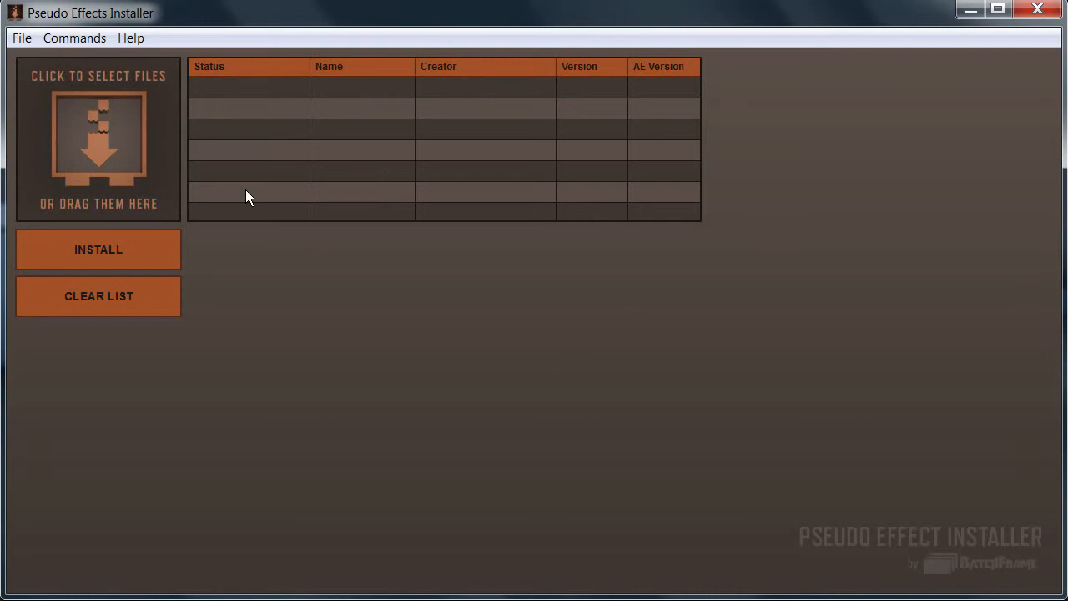
mouse_move(417, 288)
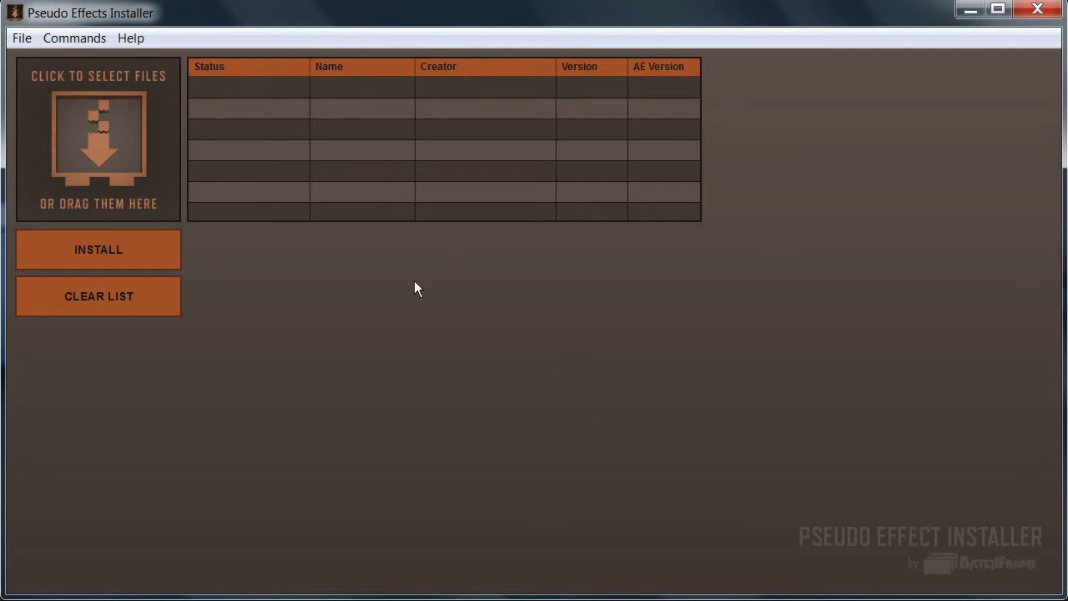
mouse_move(526, 251)
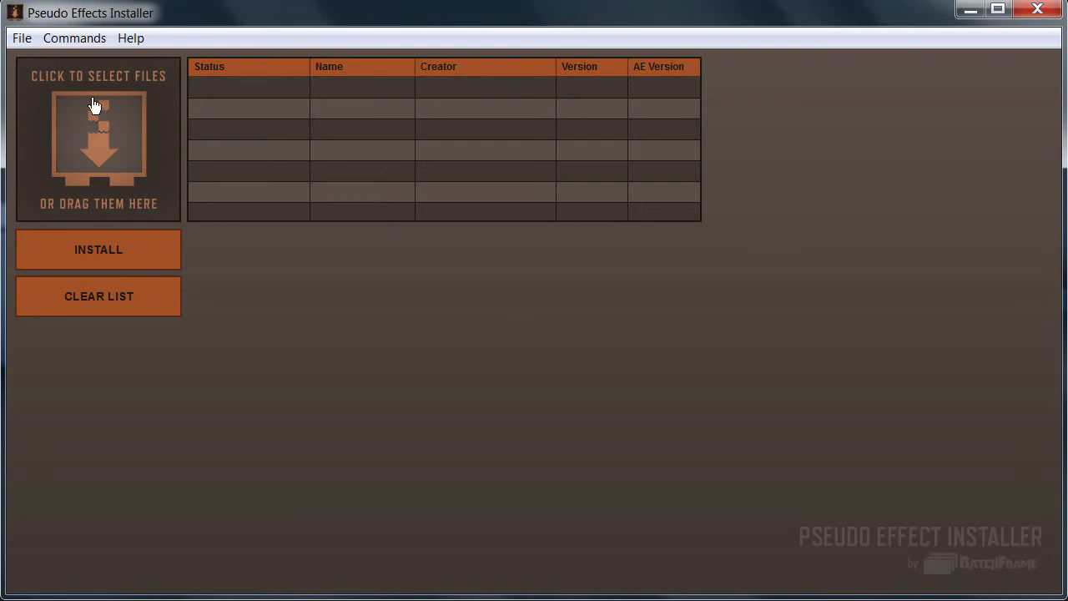
Open Preferences and review the After Effects version chooser, cancelling without changes
left_click(22, 37)
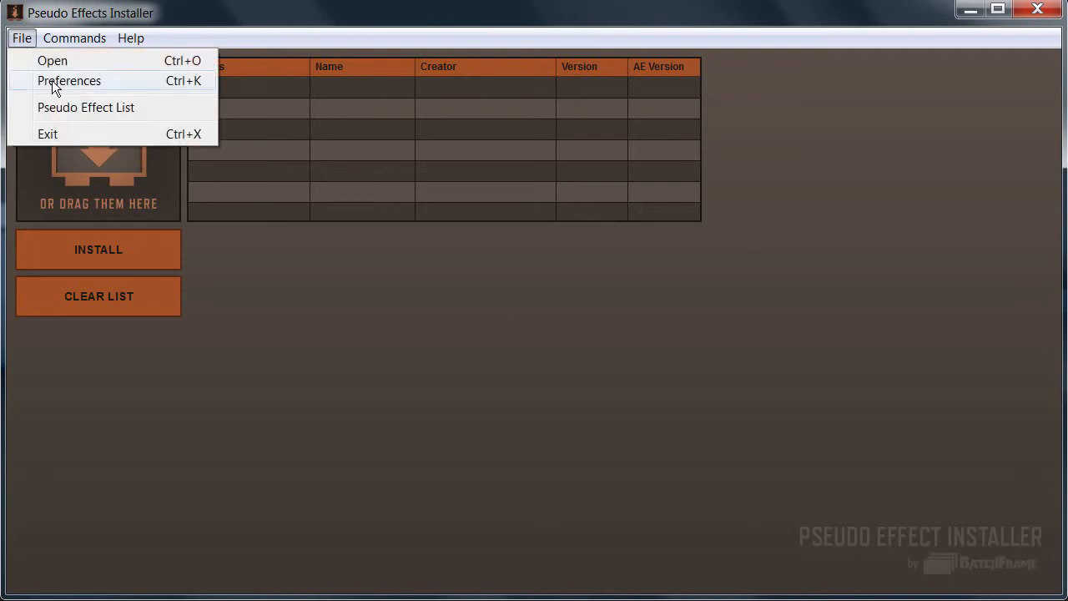
left_click(69, 80)
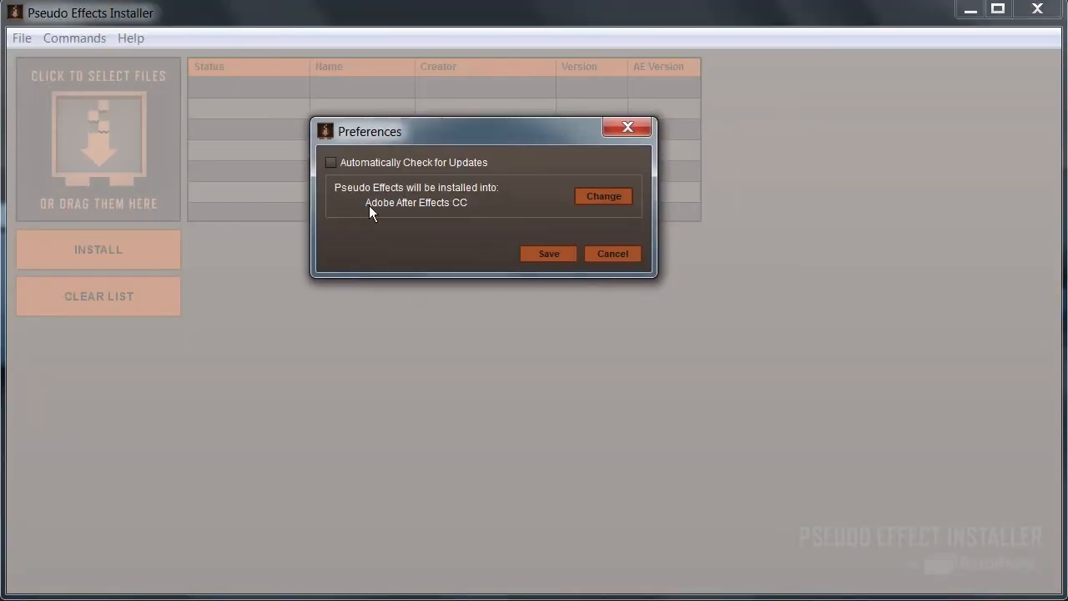
mouse_move(487, 205)
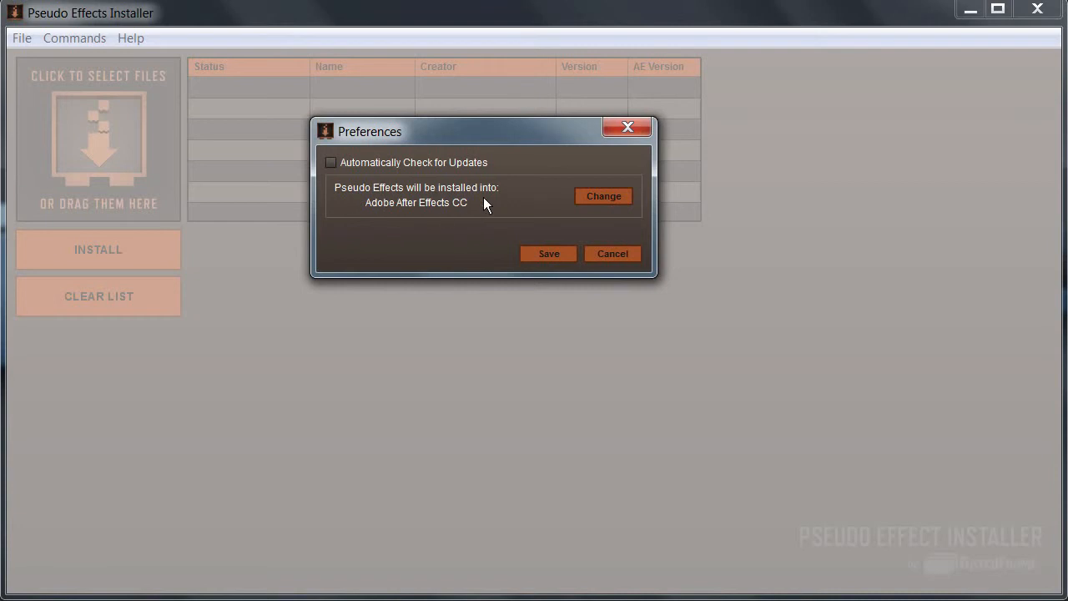
mouse_move(560, 217)
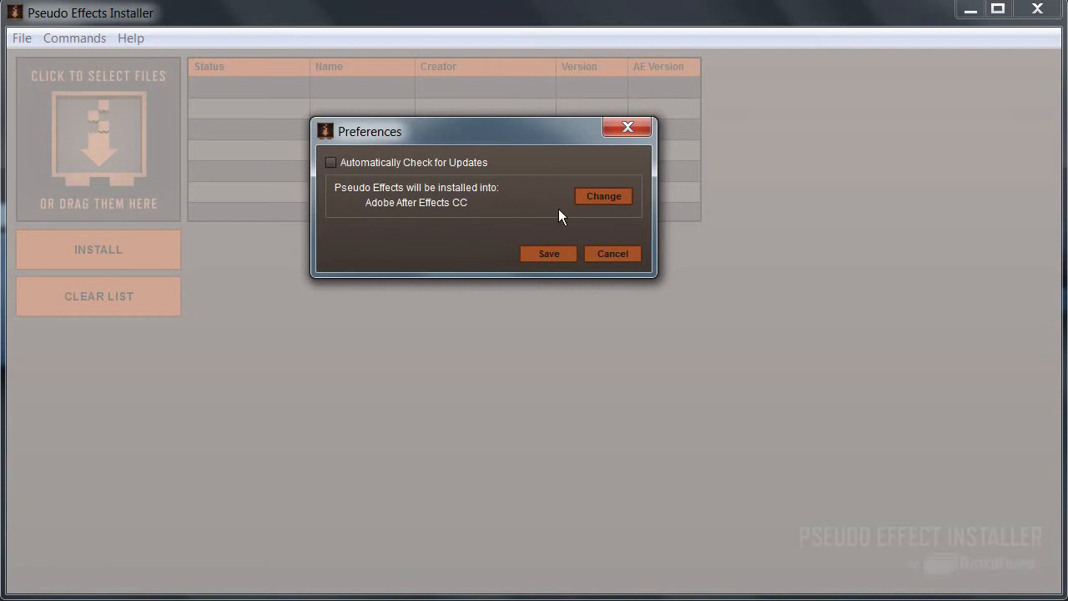
left_click(603, 196)
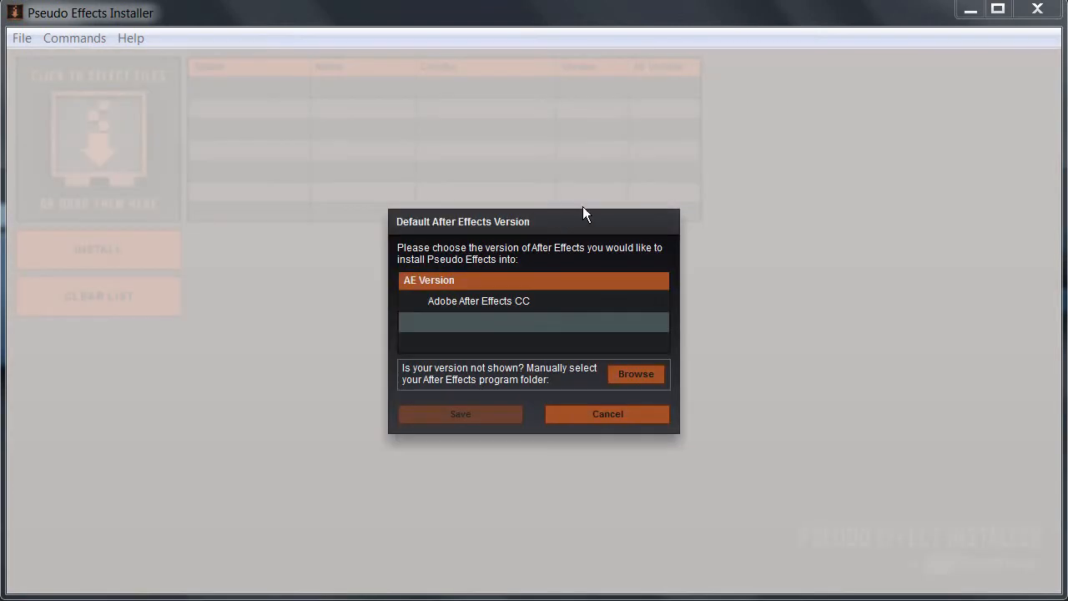
left_click_drag(584, 213, 538, 233)
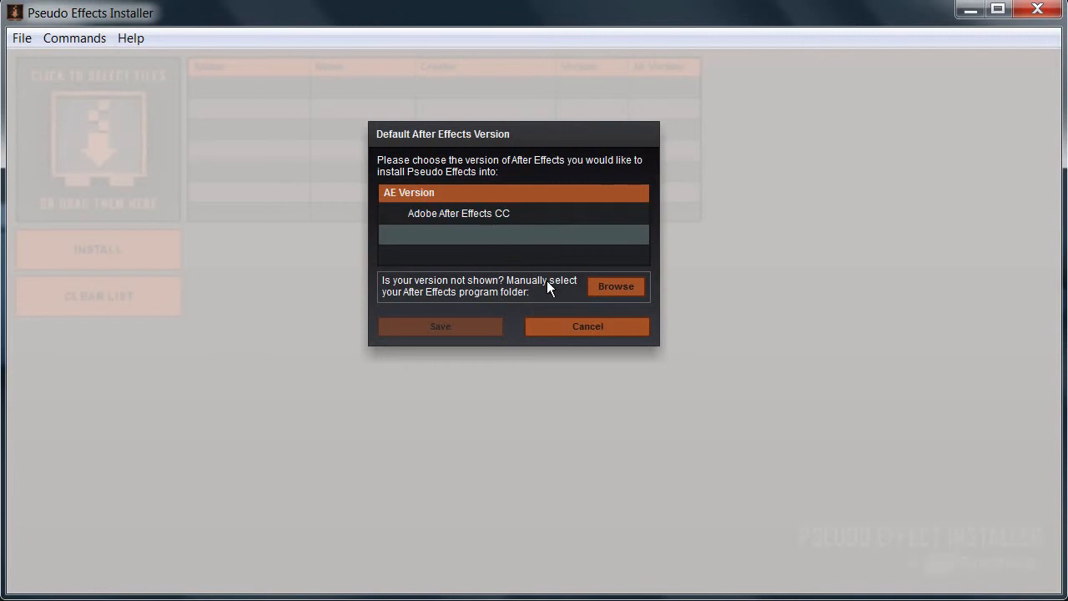
left_click(440, 327)
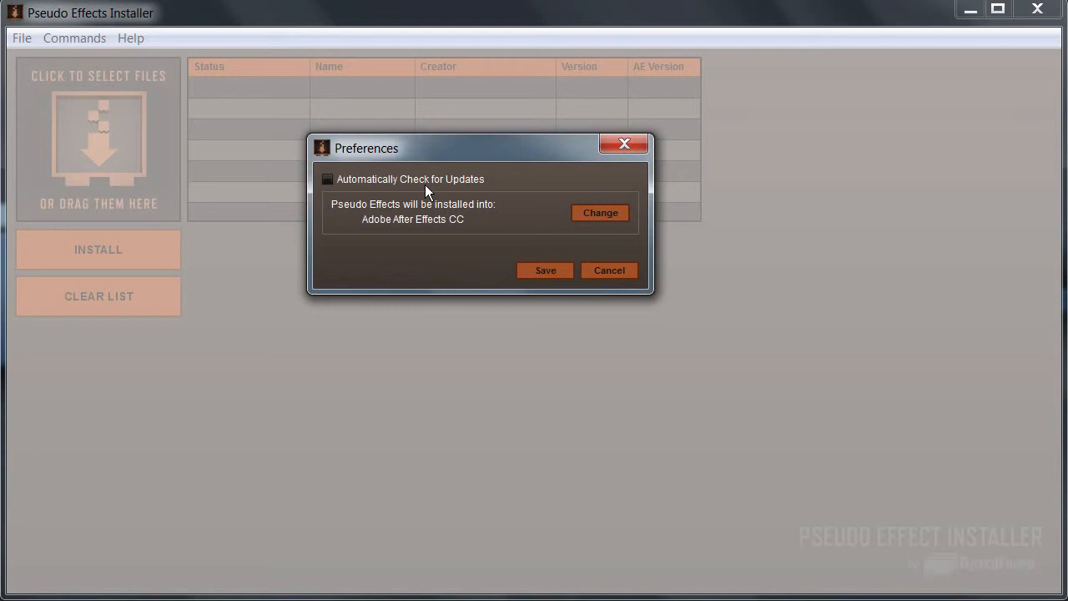
Keep 'Automatically Check for Updates' ticked and save the preferences
left_click(327, 178)
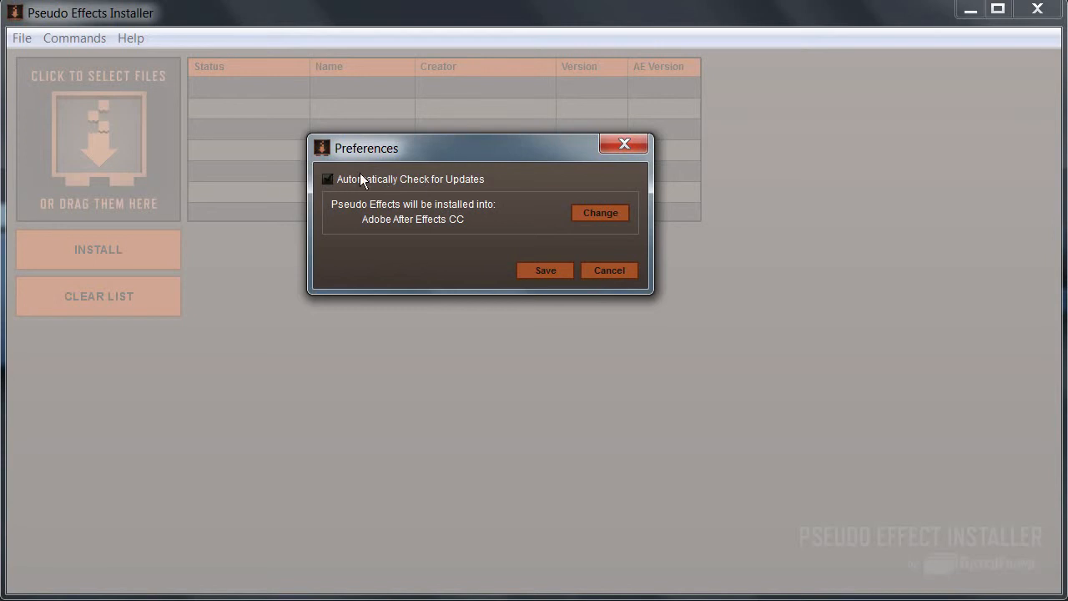
left_click(327, 179)
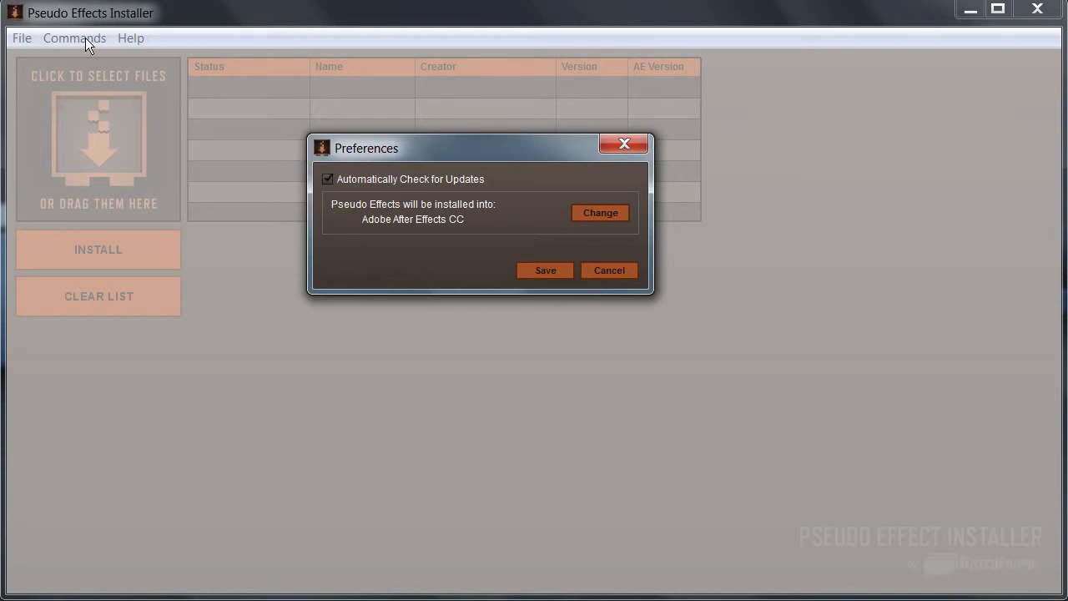
mouse_move(279, 144)
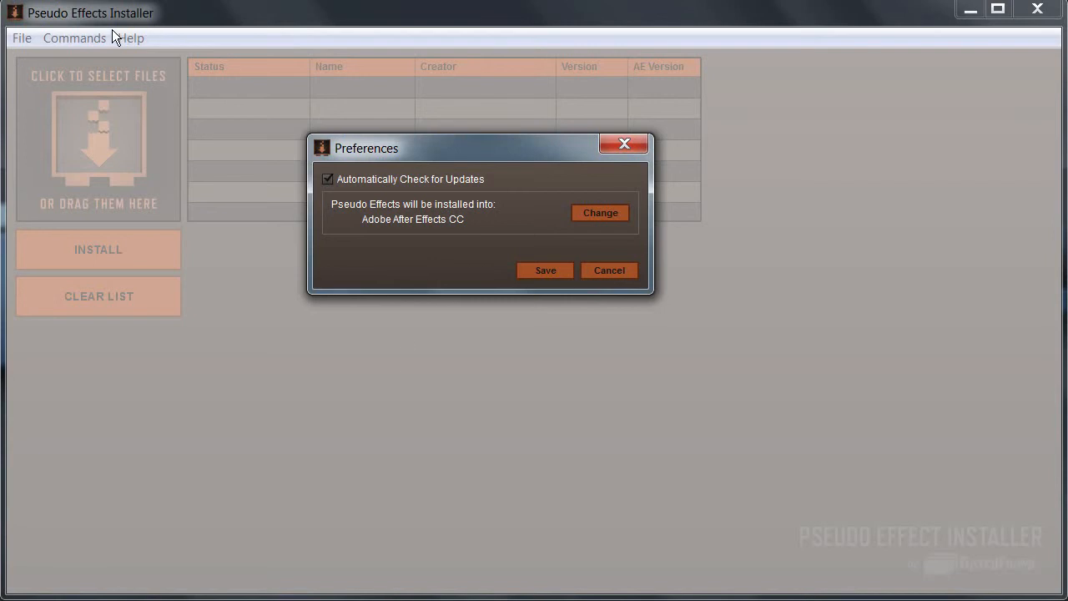
mouse_move(106, 16)
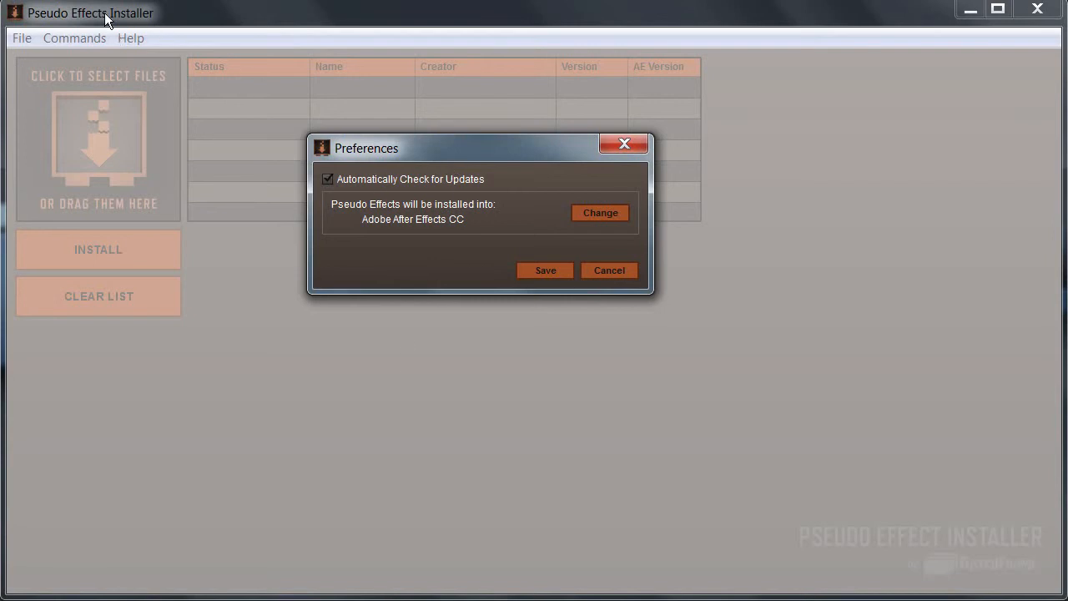
mouse_move(193, 250)
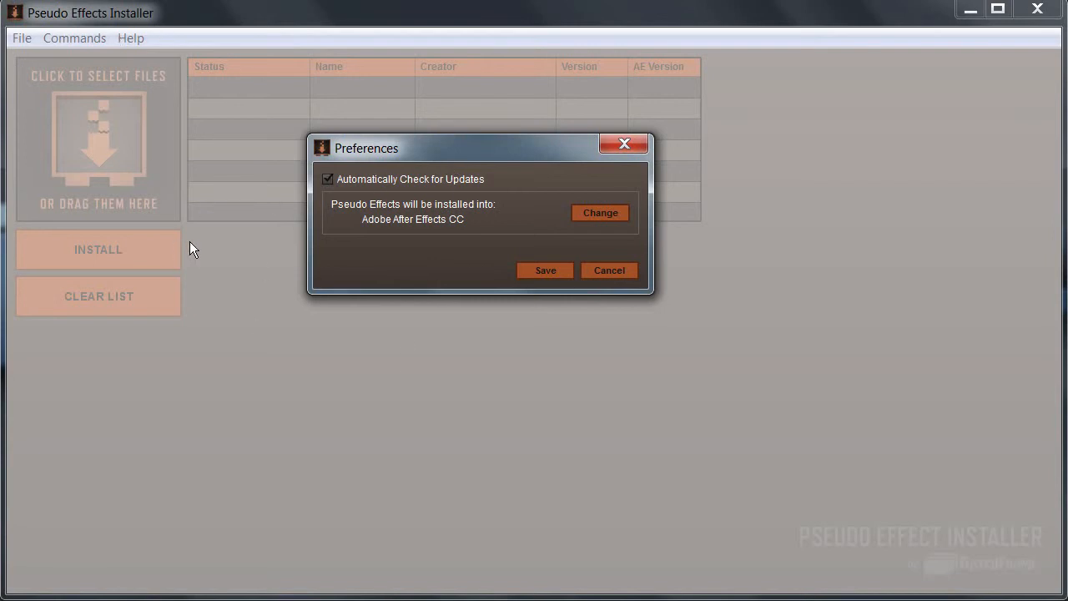
mouse_move(427, 196)
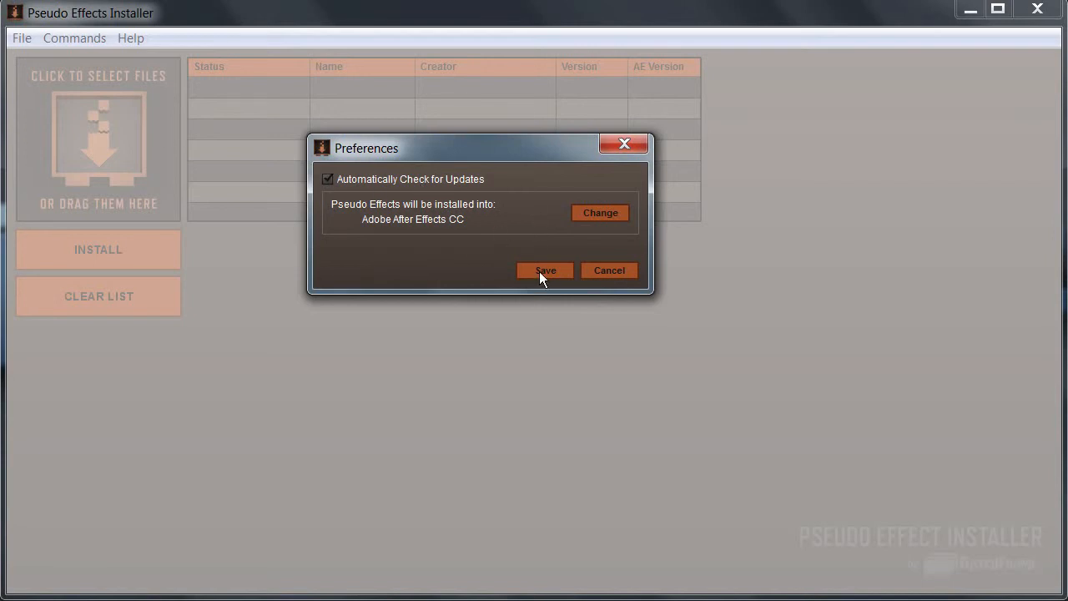
left_click(545, 270)
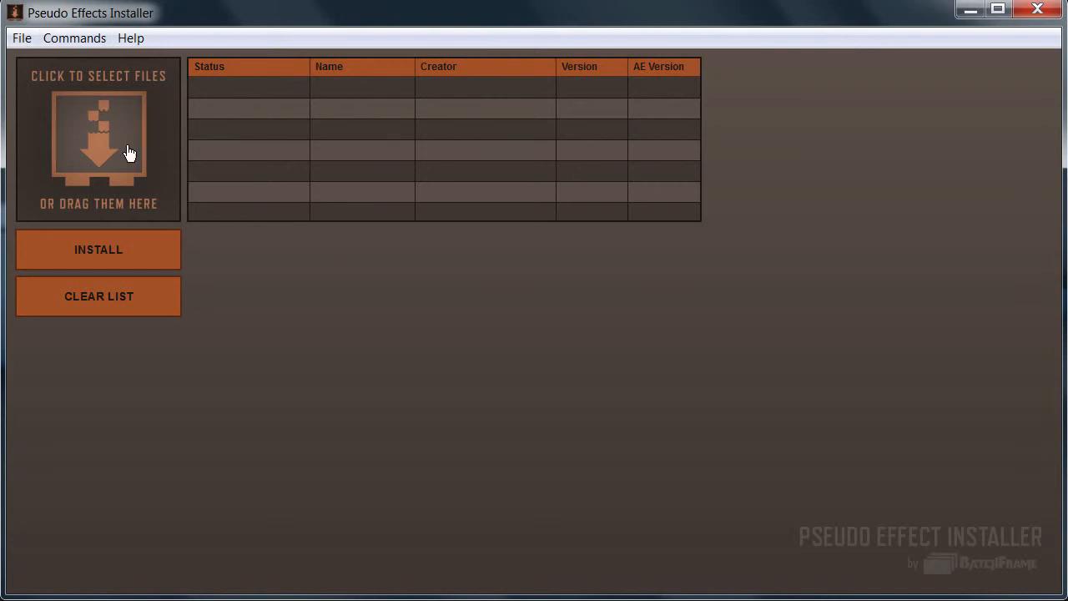
mouse_move(135, 126)
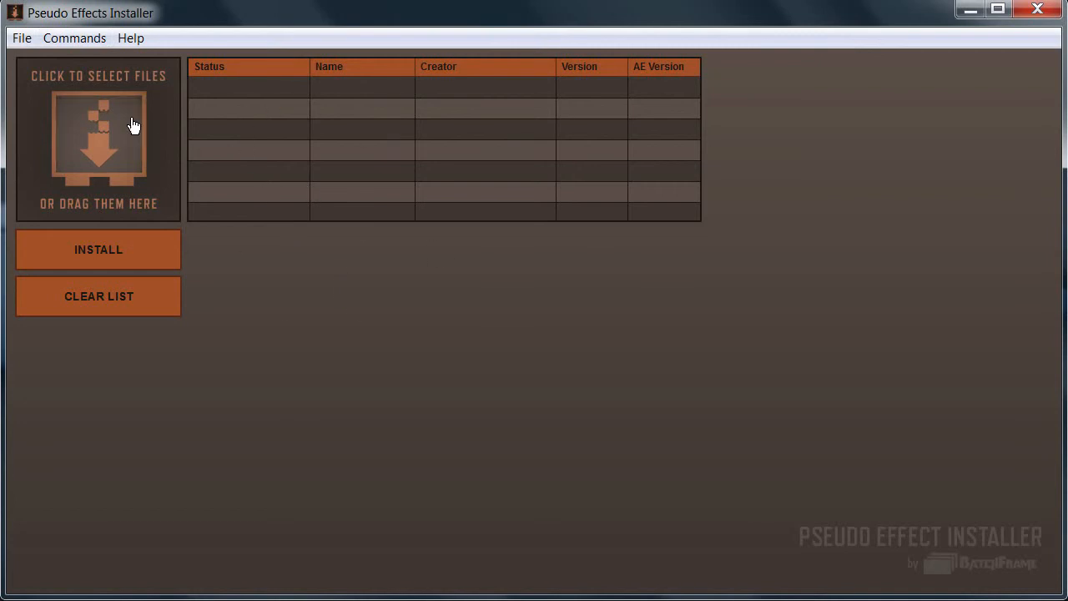
mouse_move(78, 202)
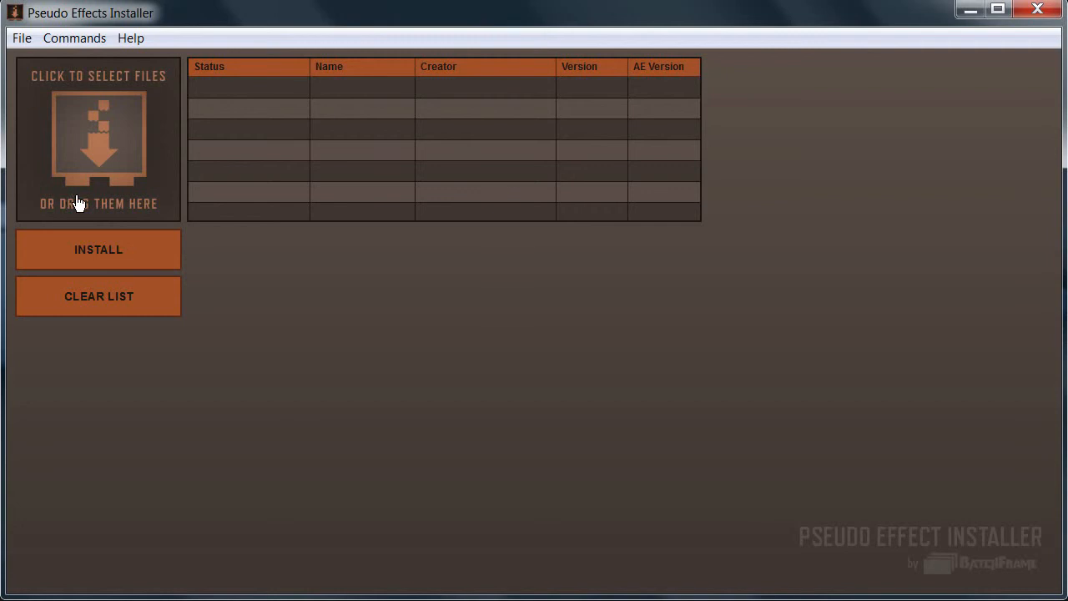
mouse_move(112, 132)
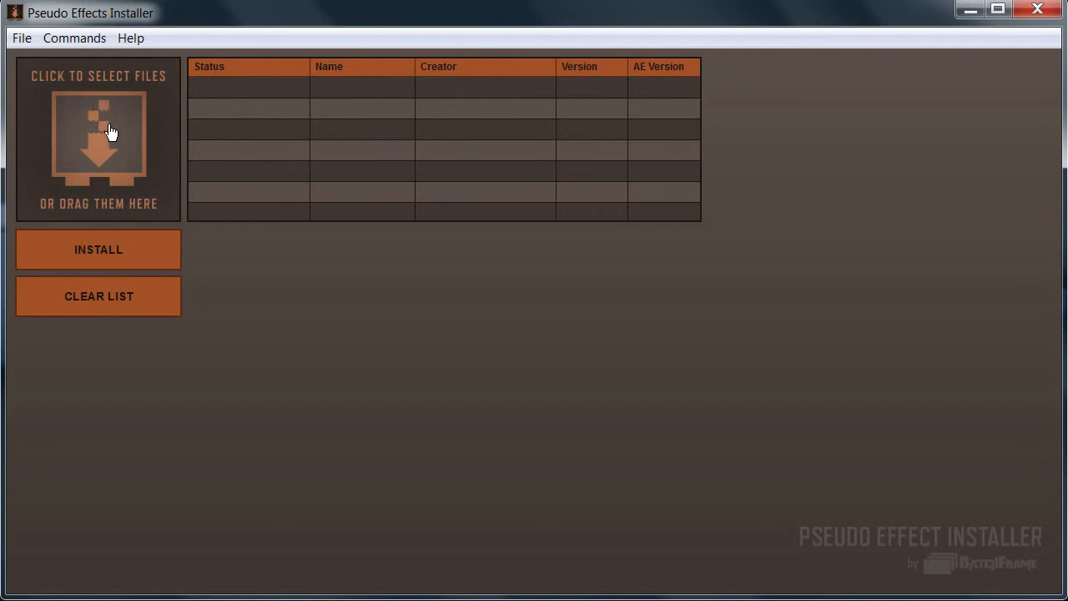
Drag Simple Graphs_v1.0.0.pseudo from its Explorer folder onto the install list
left_click(98, 137)
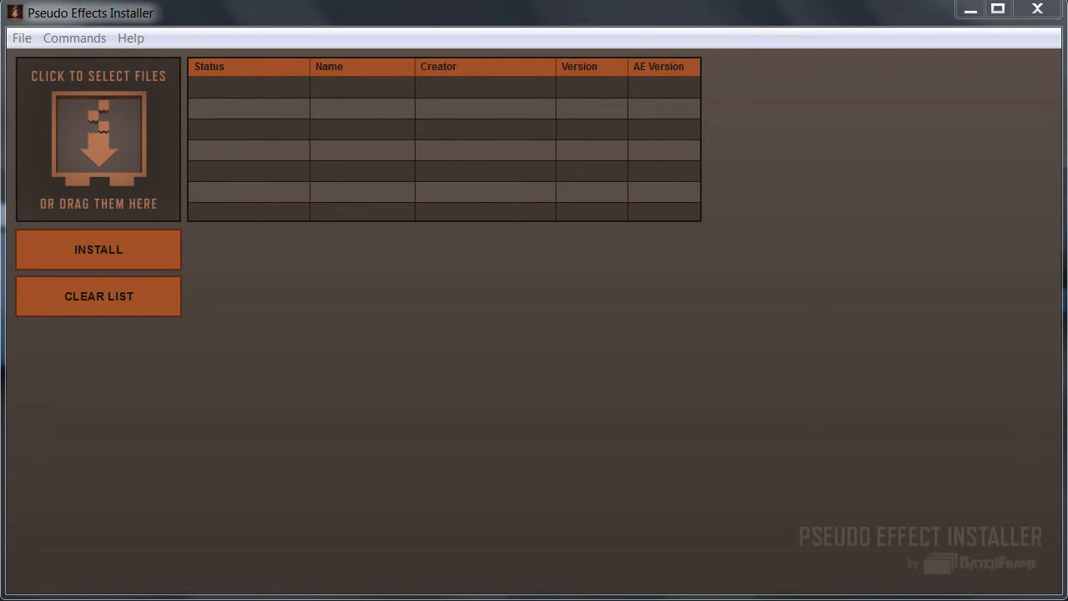
left_click(98, 137)
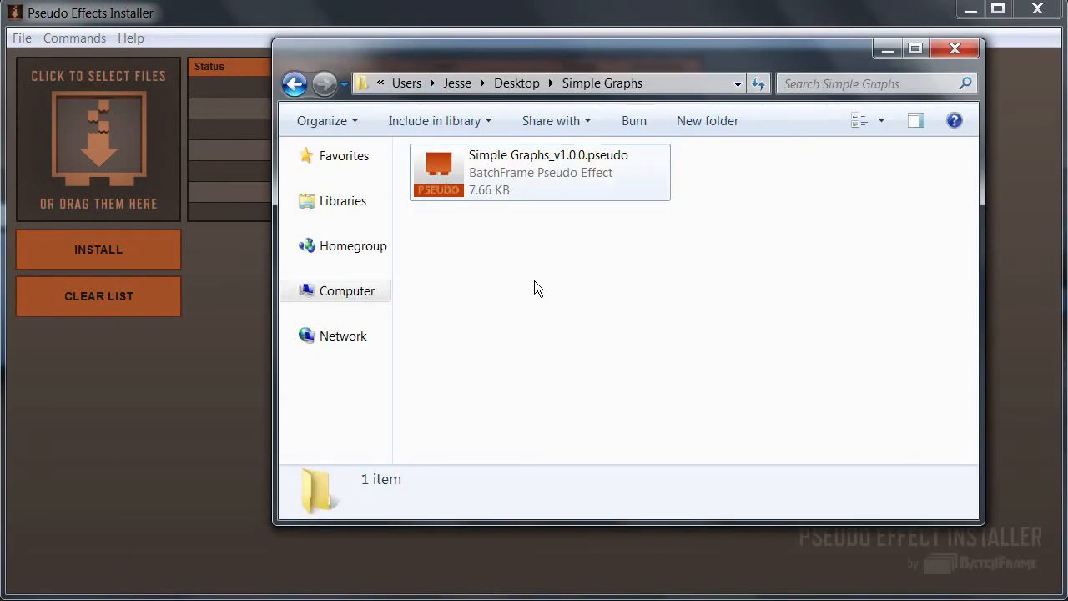
left_click_drag(540, 173, 172, 167)
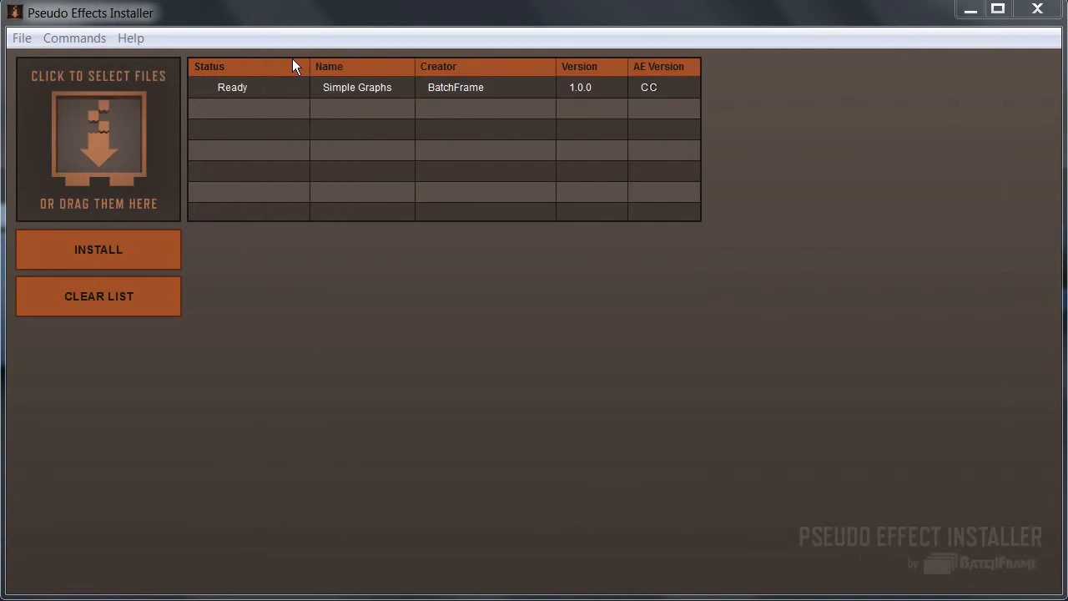
mouse_move(338, 81)
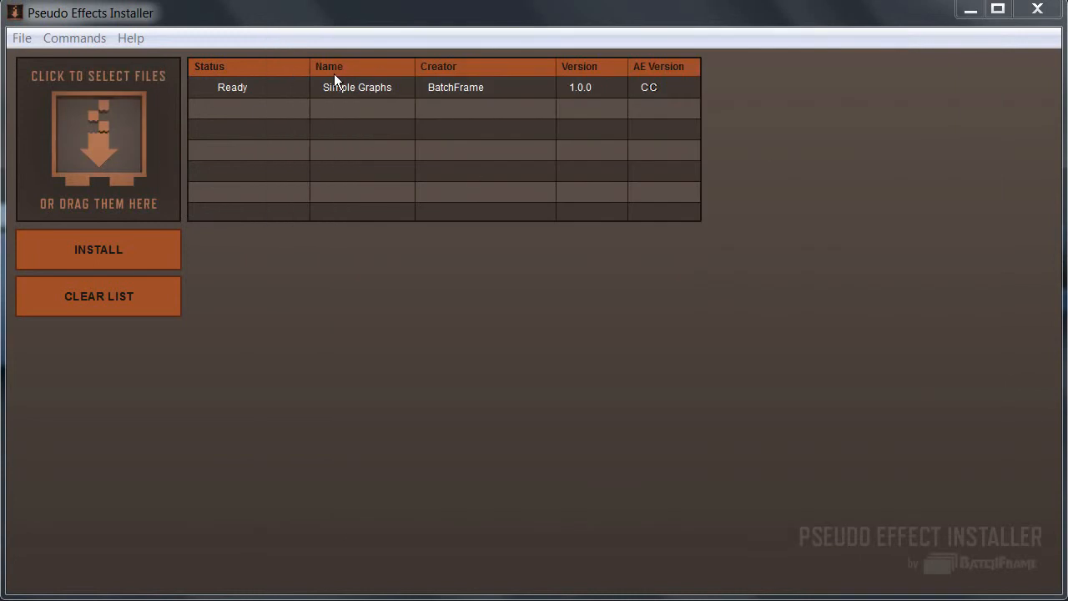
mouse_move(454, 160)
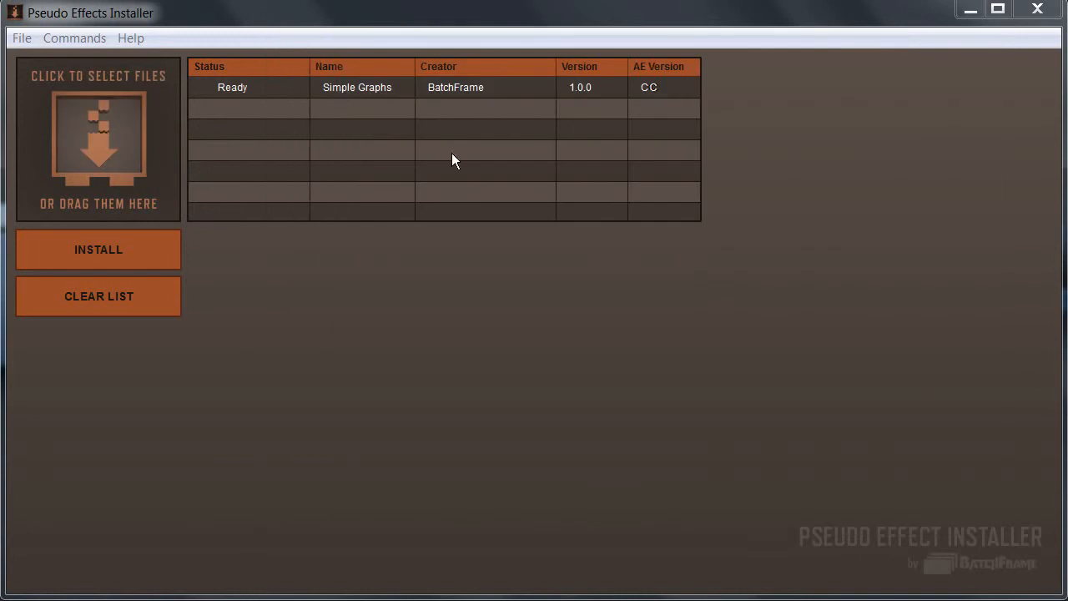
mouse_move(334, 111)
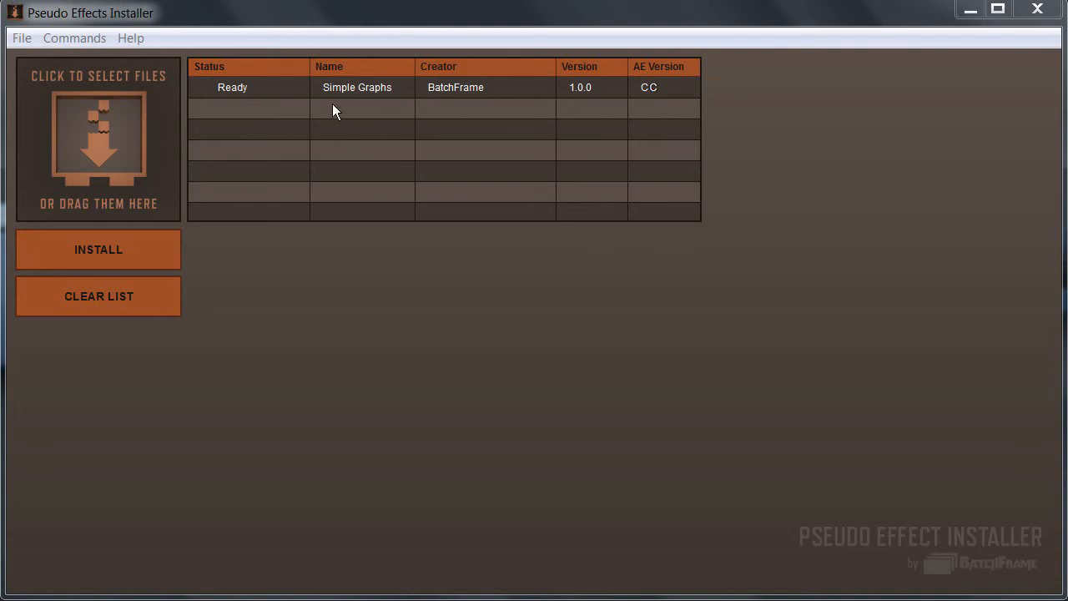
mouse_move(227, 67)
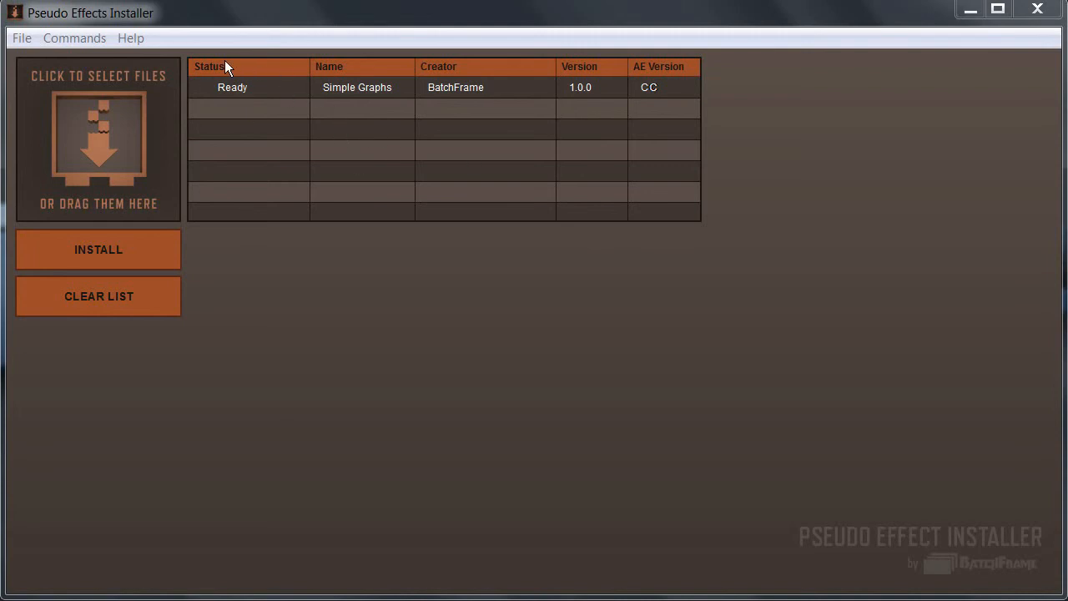
mouse_move(159, 259)
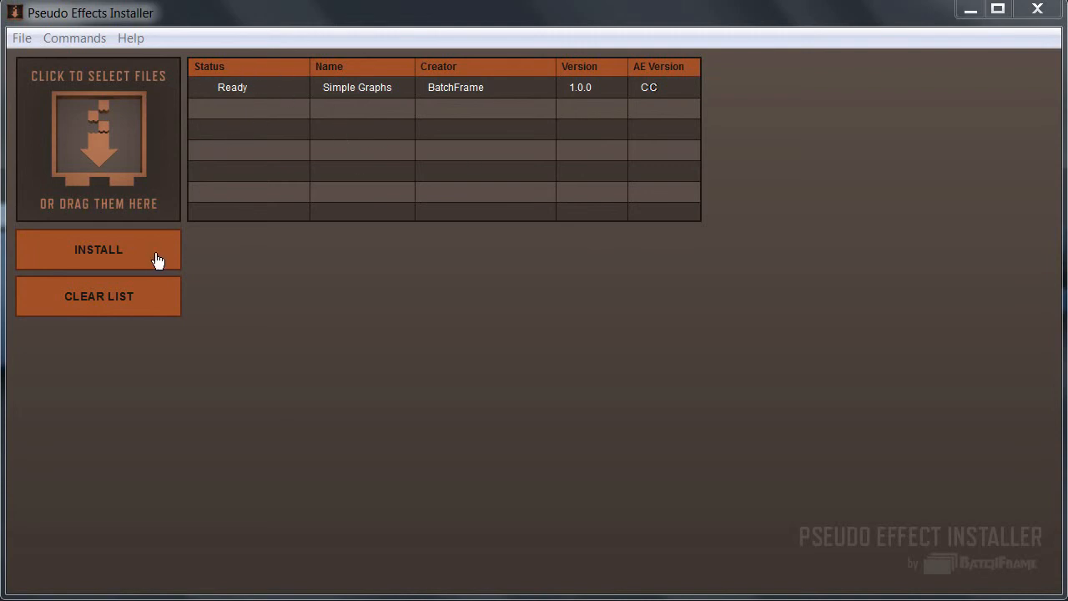
mouse_move(292, 158)
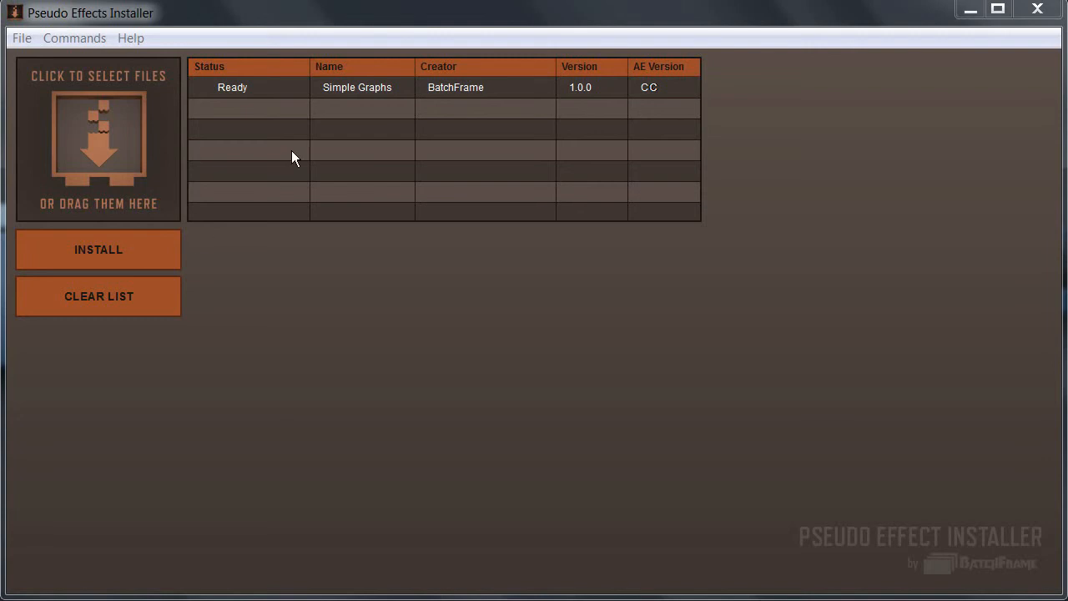
mouse_move(241, 94)
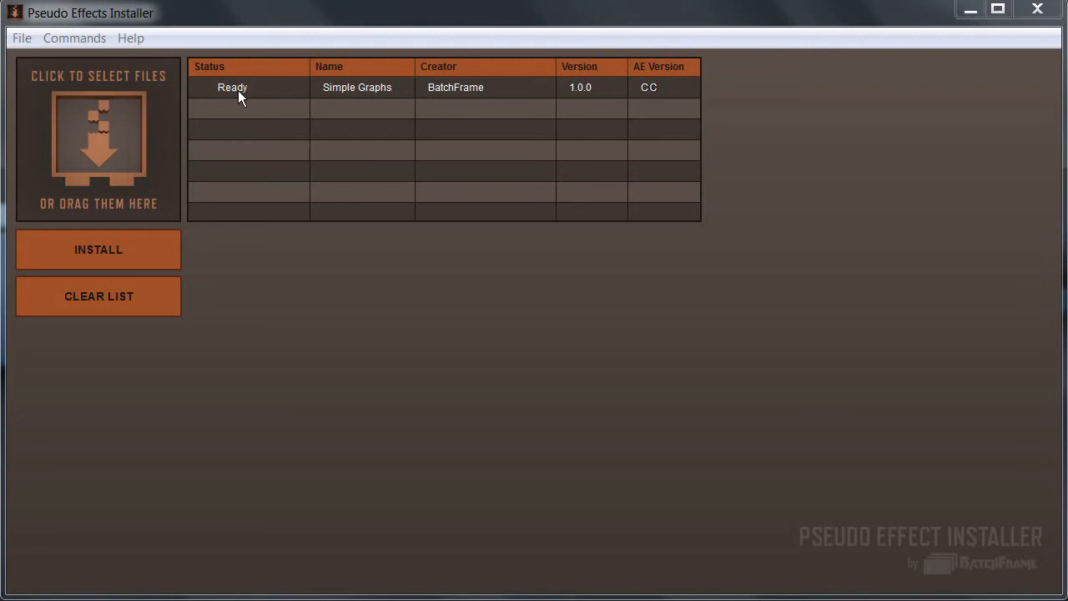
mouse_move(315, 90)
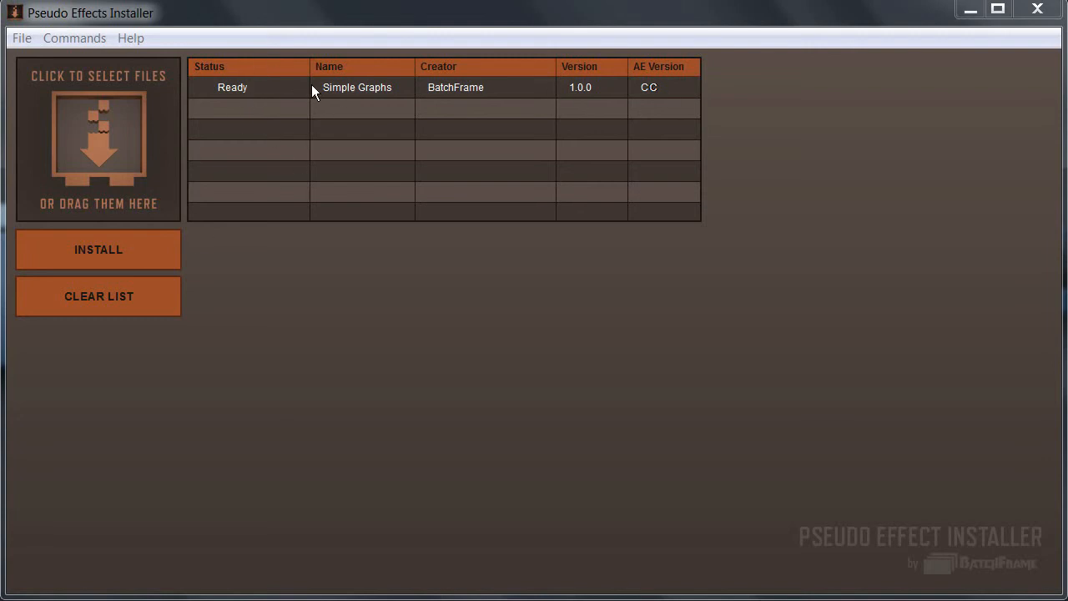
mouse_move(342, 73)
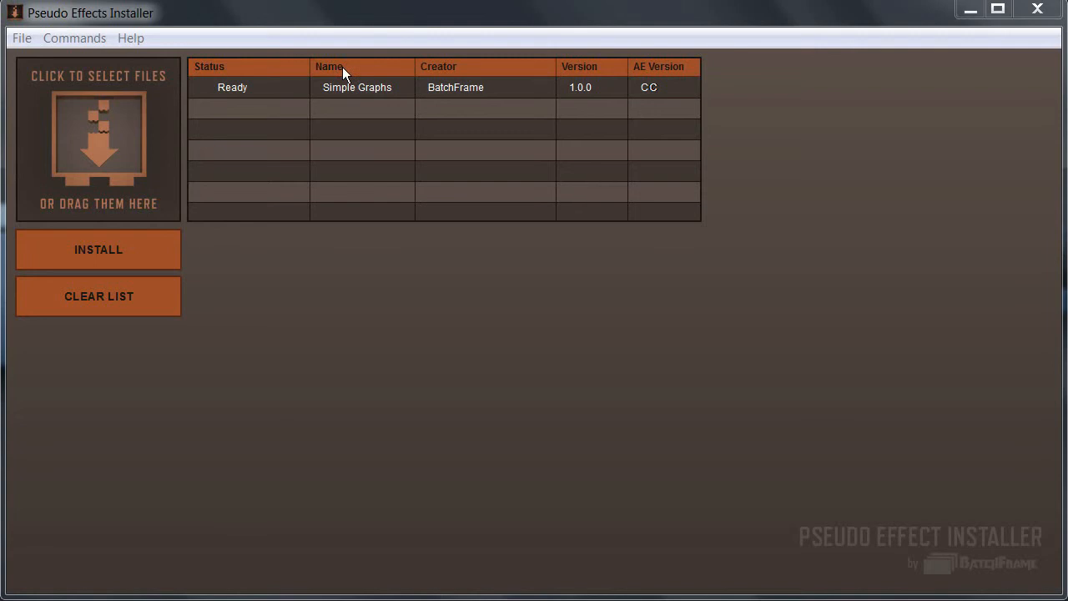
mouse_move(223, 94)
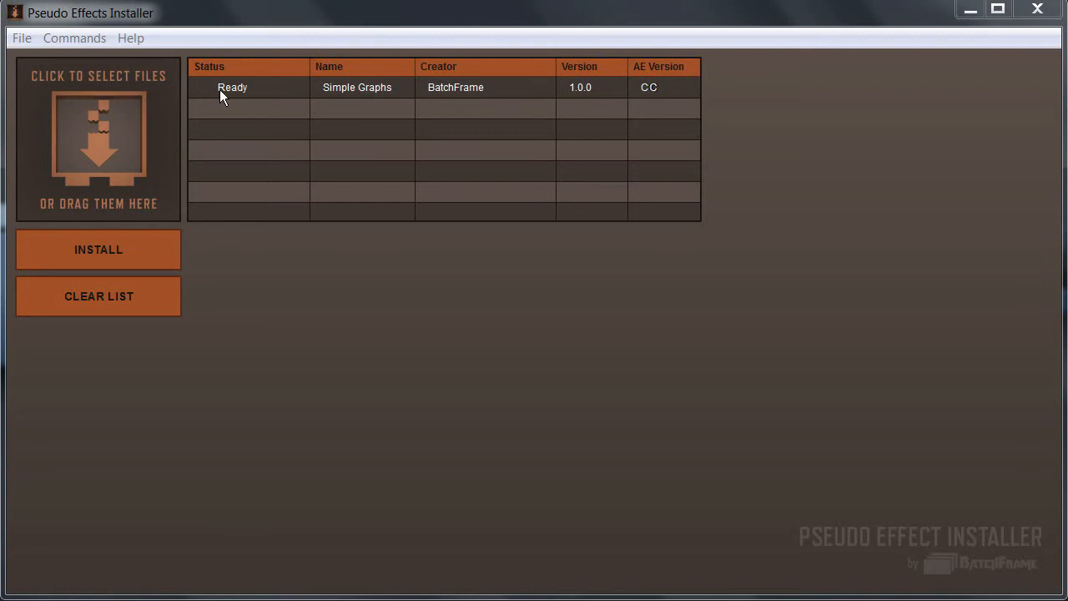
mouse_move(325, 162)
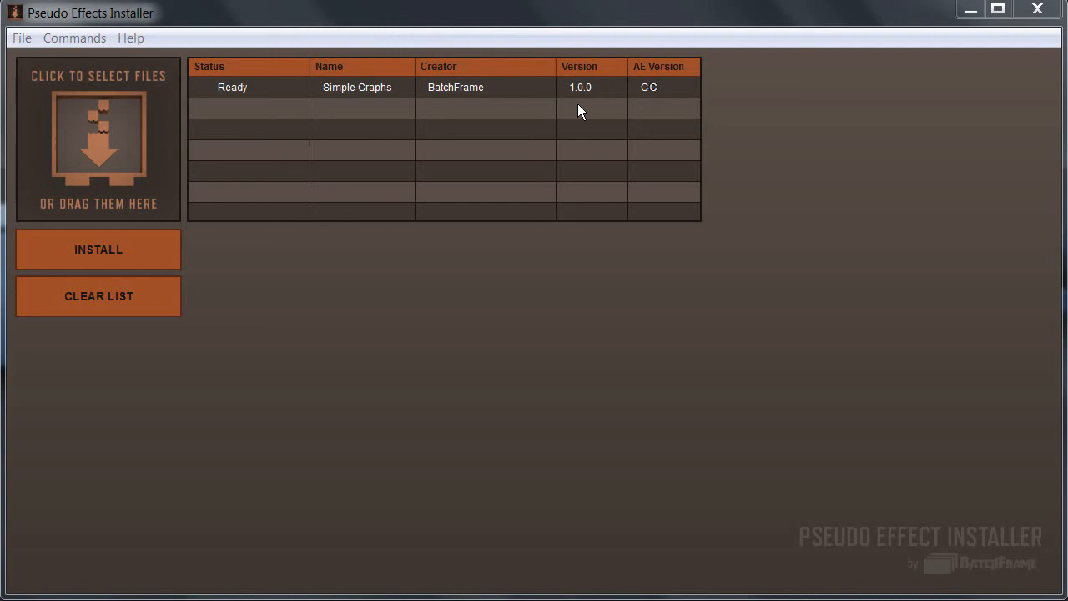
mouse_move(661, 100)
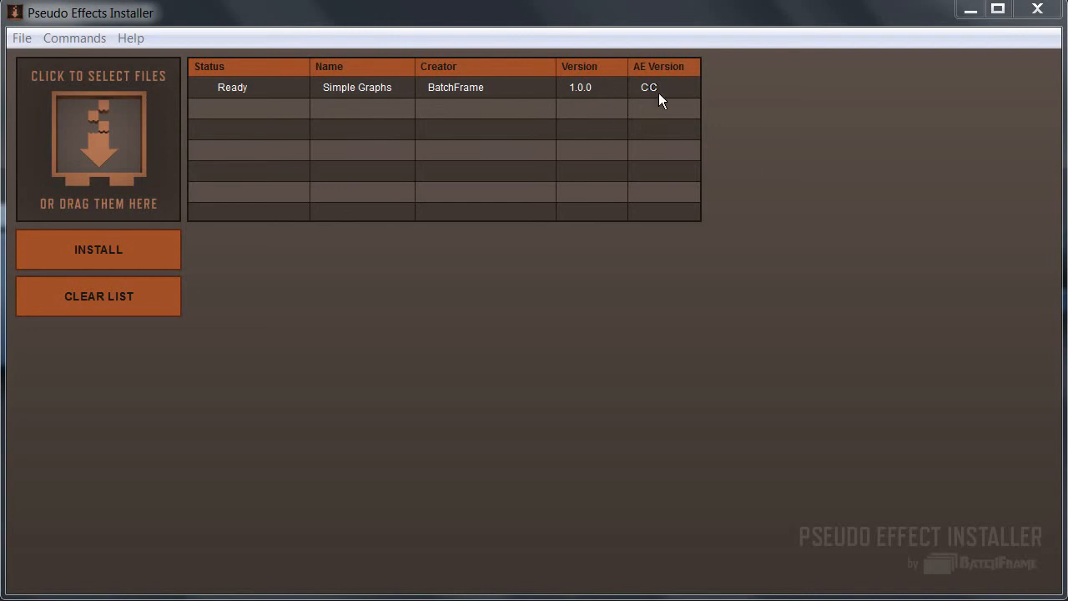
mouse_move(525, 129)
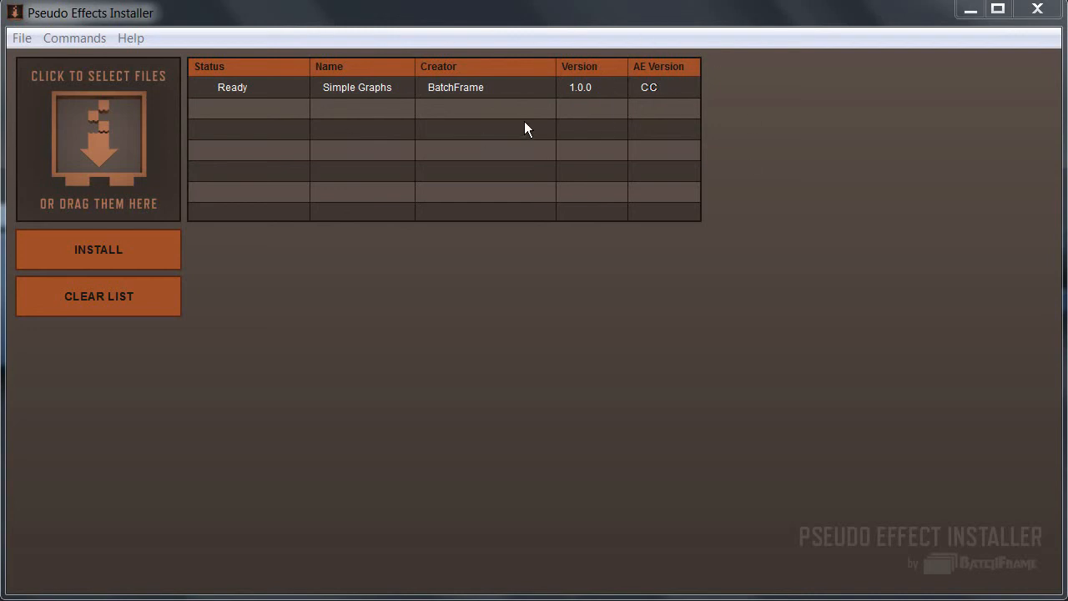
mouse_move(688, 160)
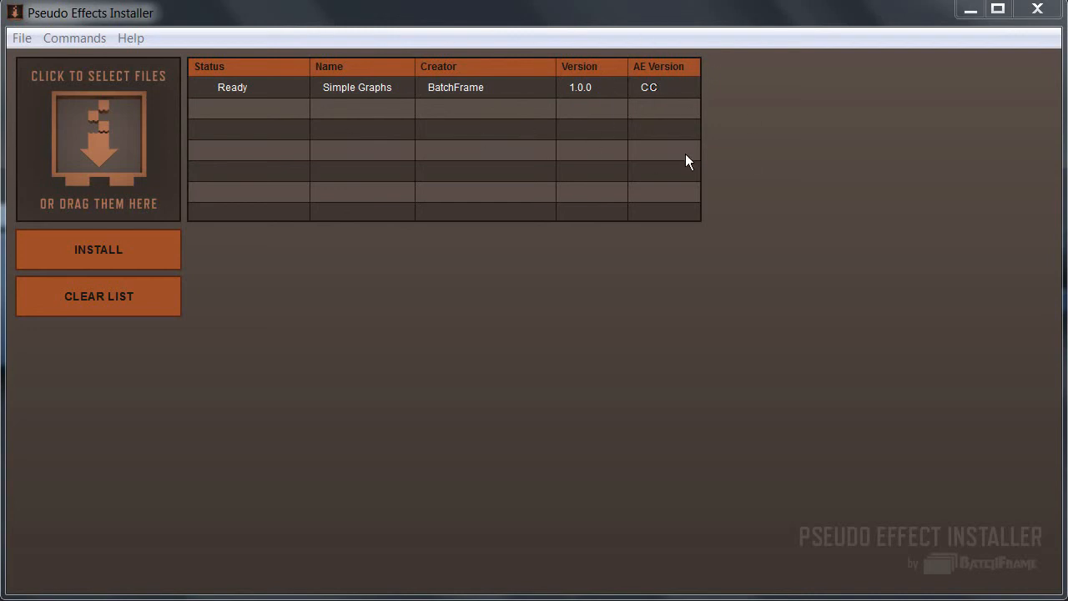
mouse_move(684, 121)
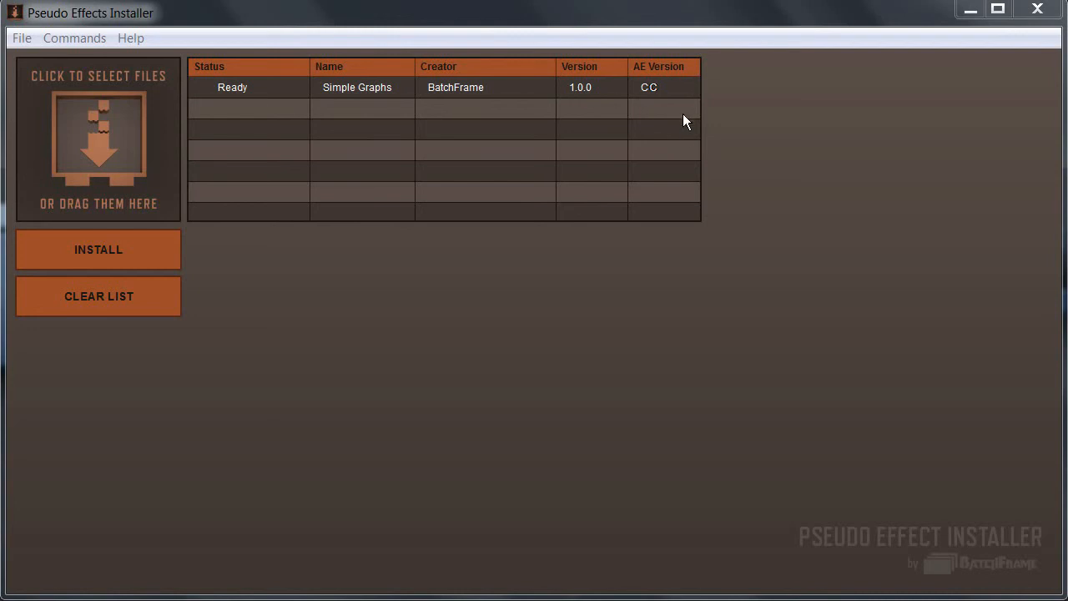
mouse_move(701, 115)
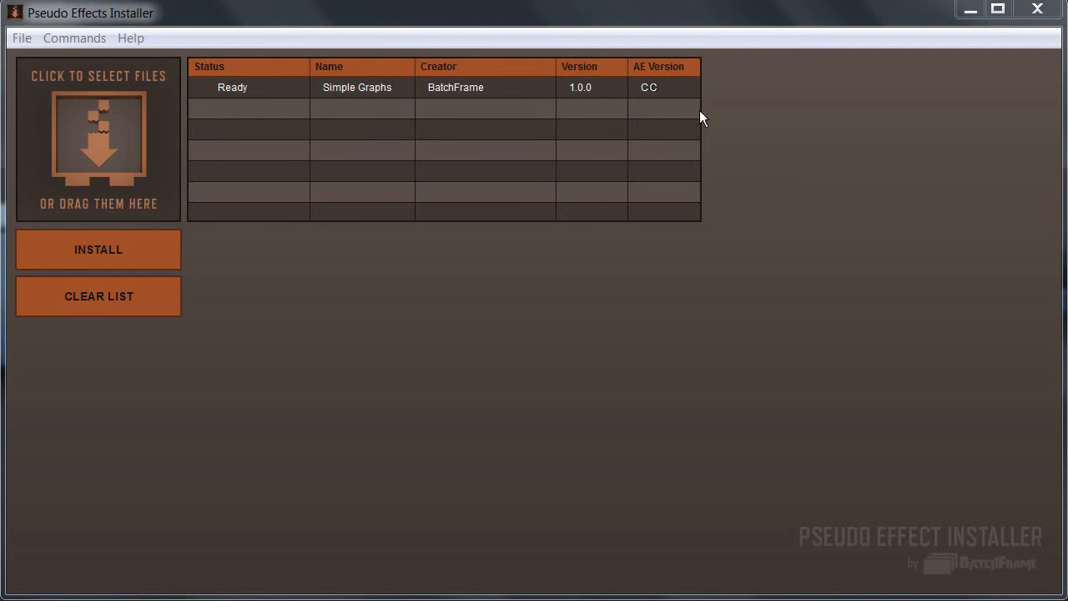
mouse_move(646, 80)
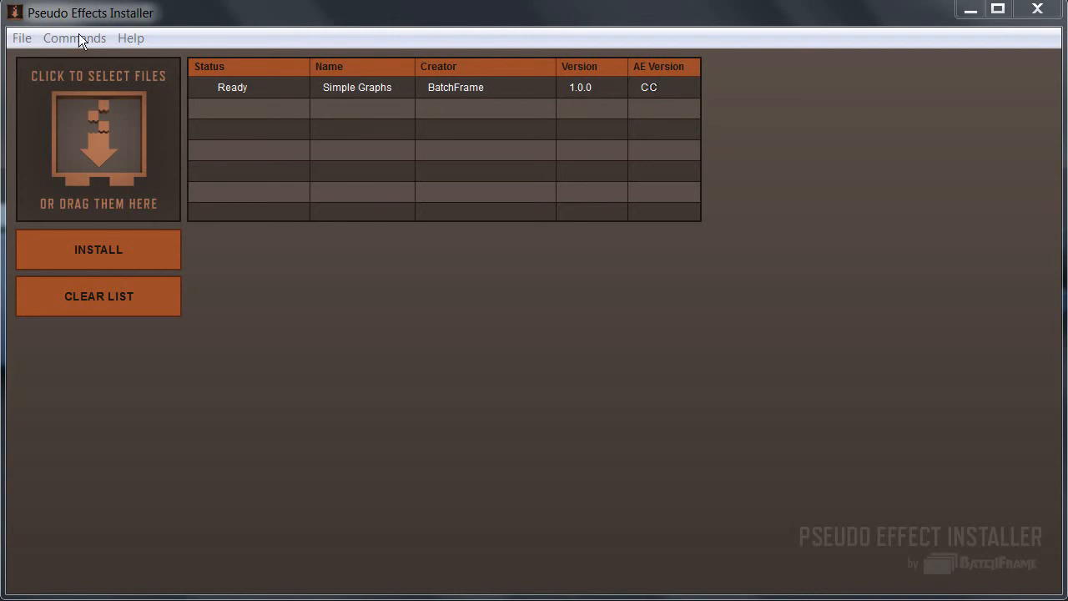
mouse_move(572, 87)
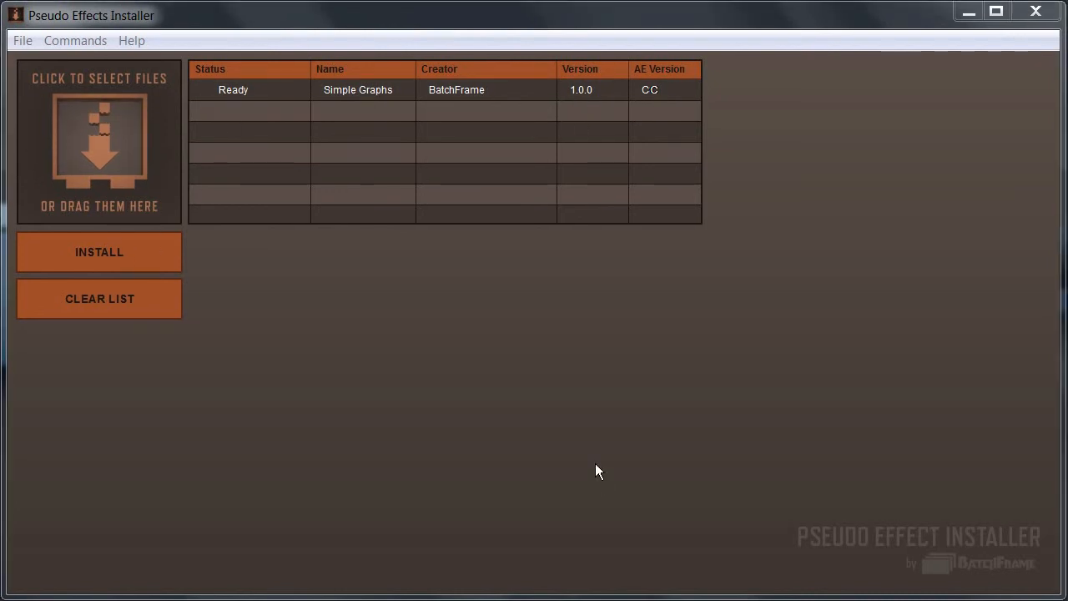
Install the Simple Graphs 1.0.0 pseudo effect into After Effects CC
left_click(99, 252)
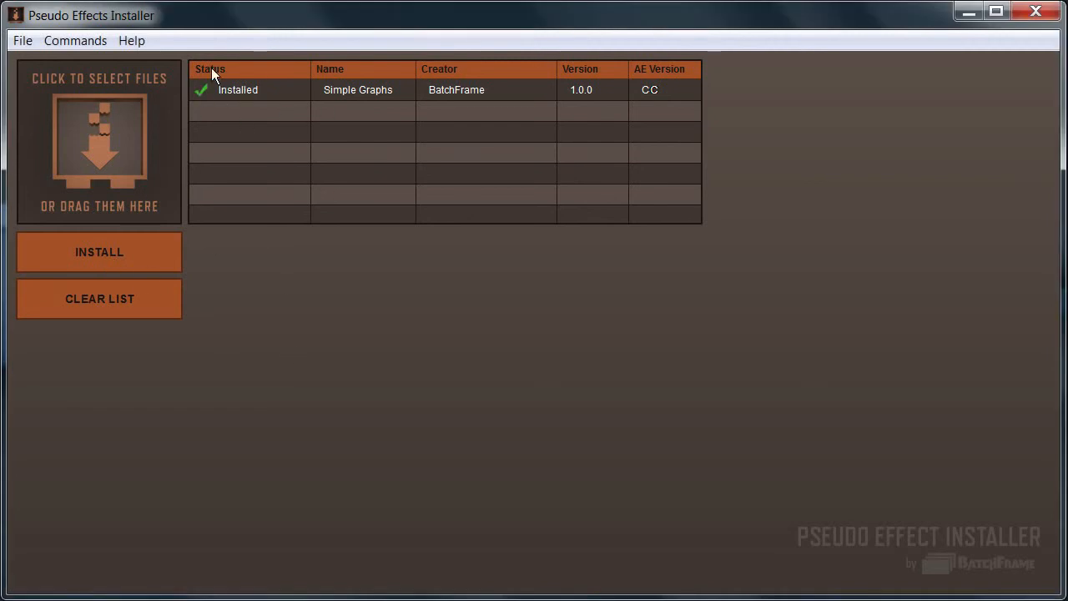
mouse_move(68, 86)
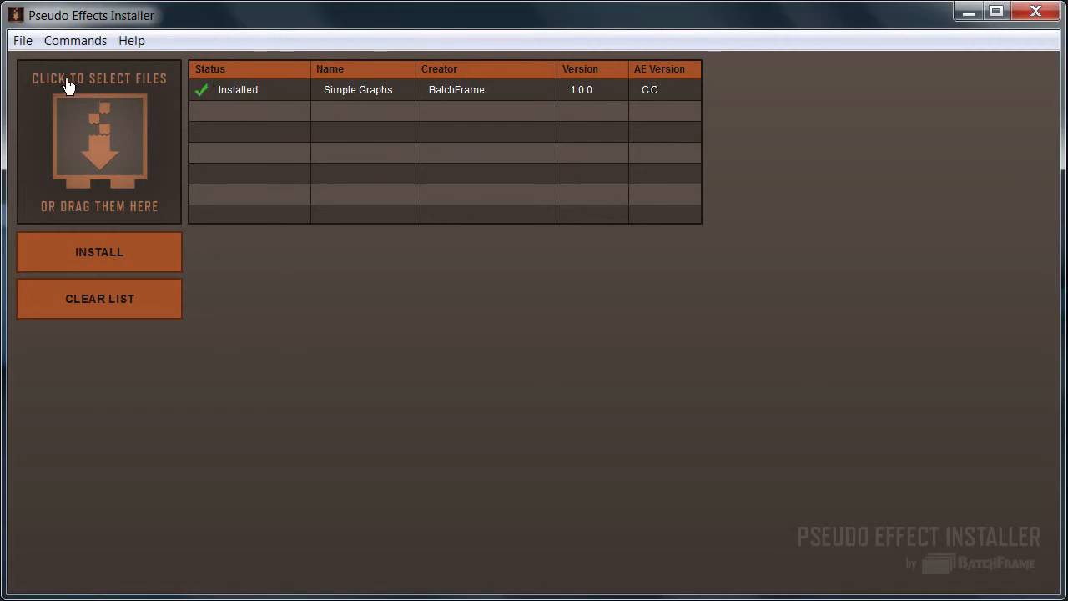
mouse_move(372, 37)
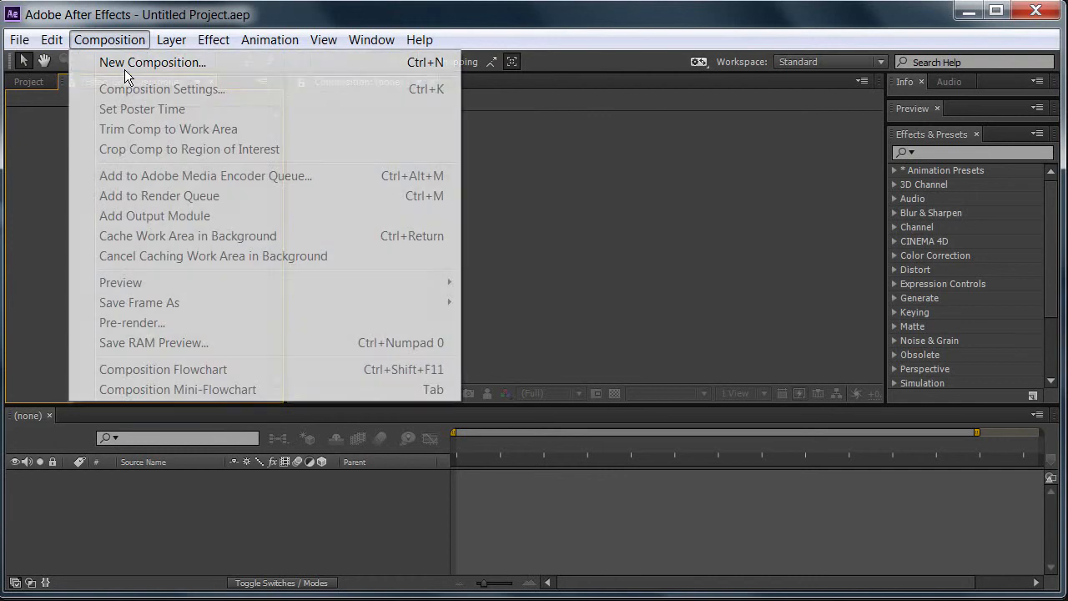
Create Comp 1 and add a Dark Gray Solid 1 layer to it
left_click(152, 62)
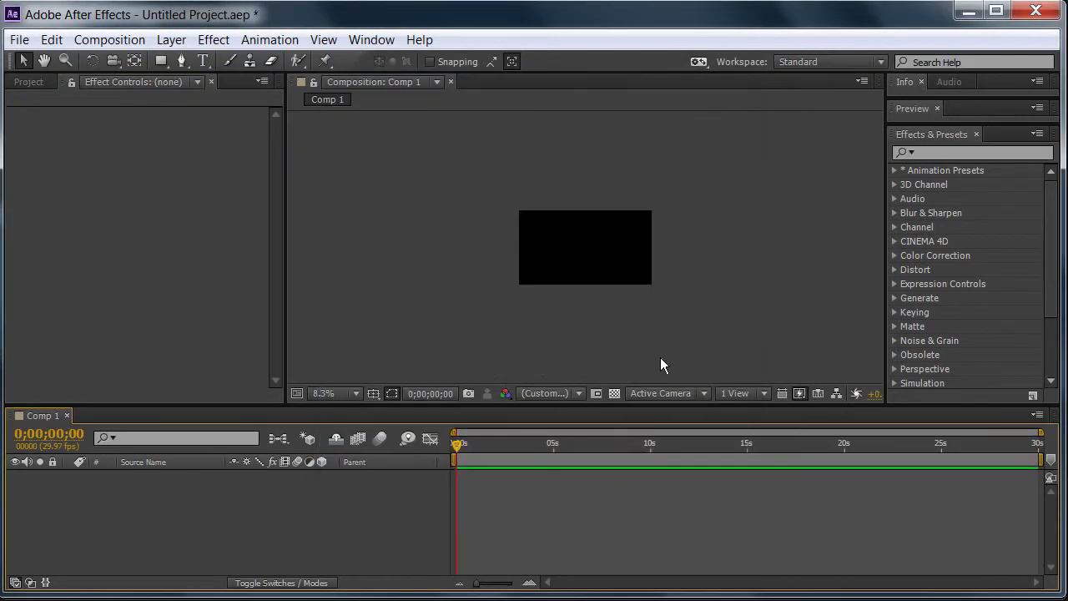
left_click(171, 40)
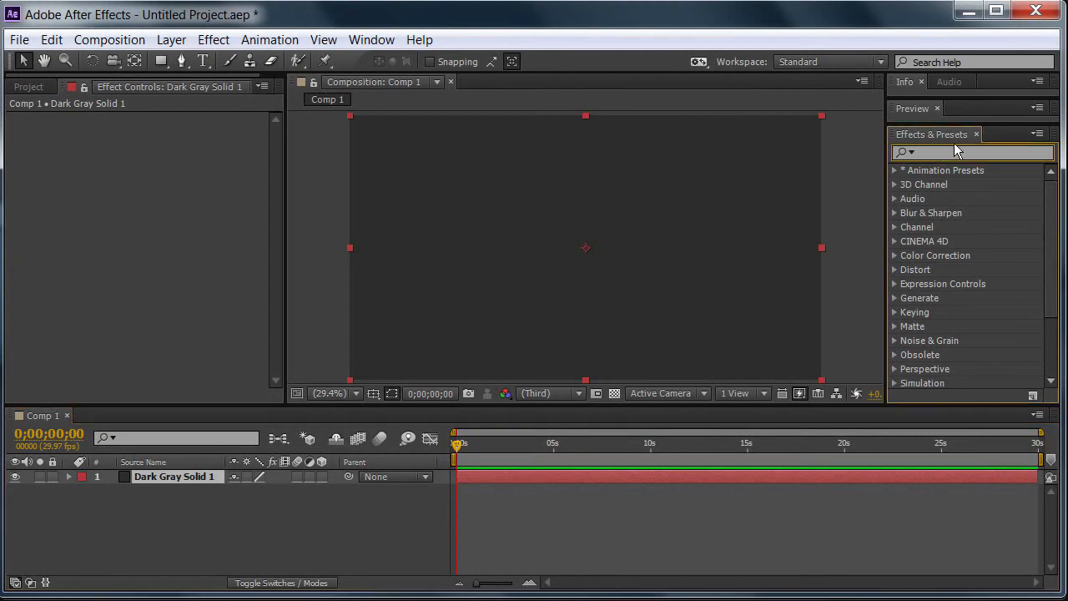
mouse_move(946, 189)
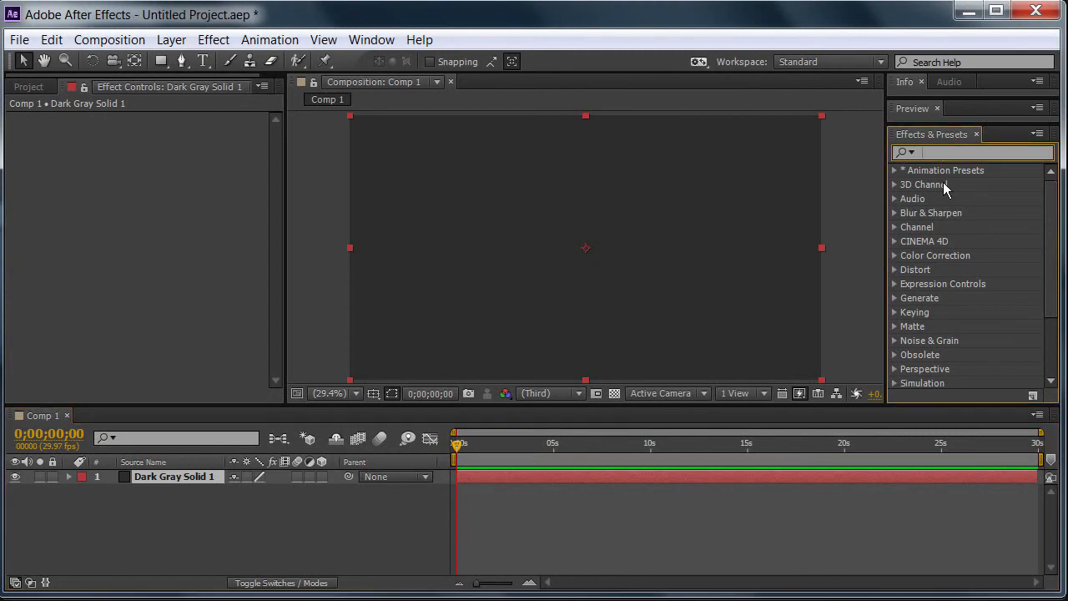
Search Effects & Presets for 'simple' to reveal BatchFrame's Simple Graphs preset
type("simple")
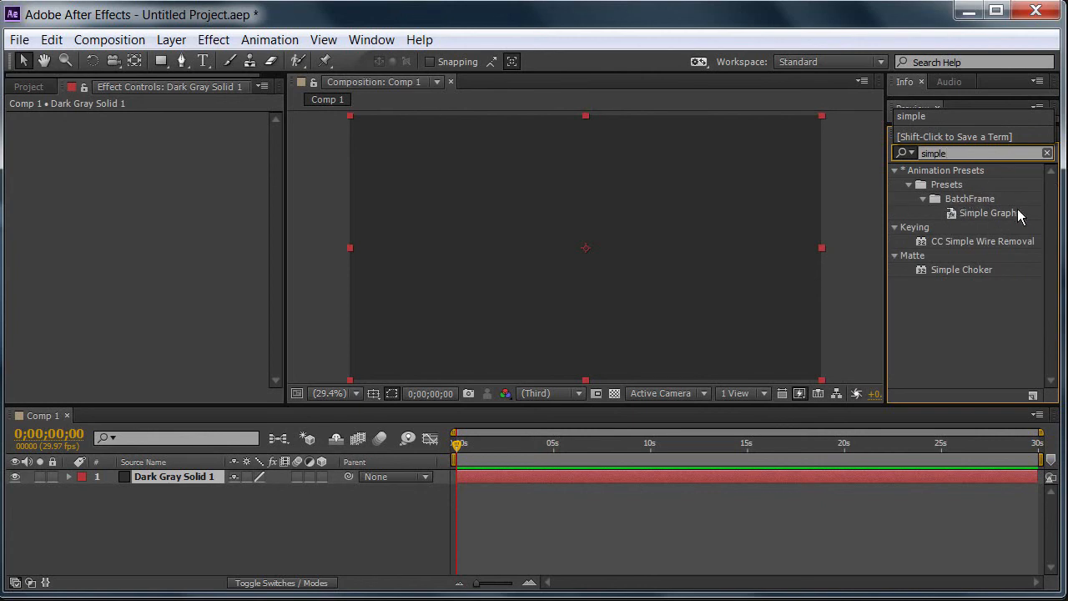
mouse_move(987, 222)
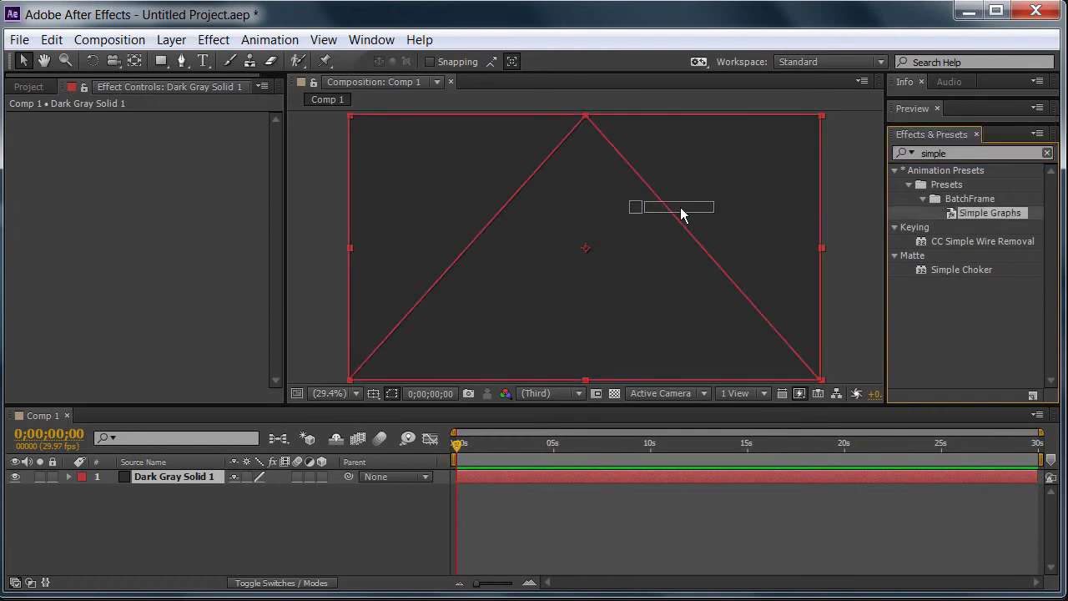
Apply Simple Graphs to Dark Gray Solid 1 and recolor Slice 1 blue under Look
double_click(990, 212)
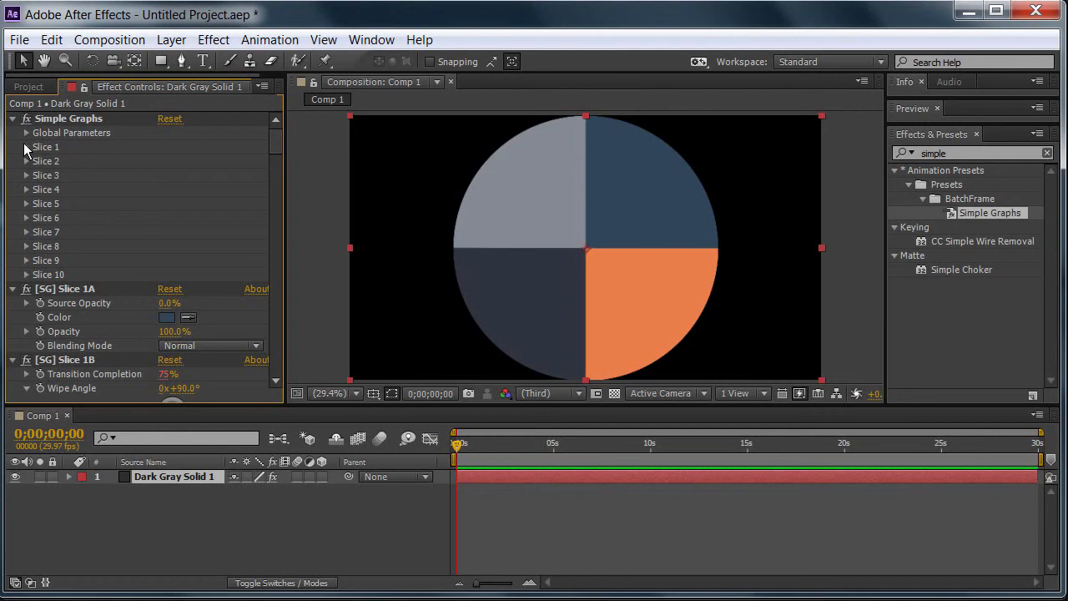
left_click(26, 132)
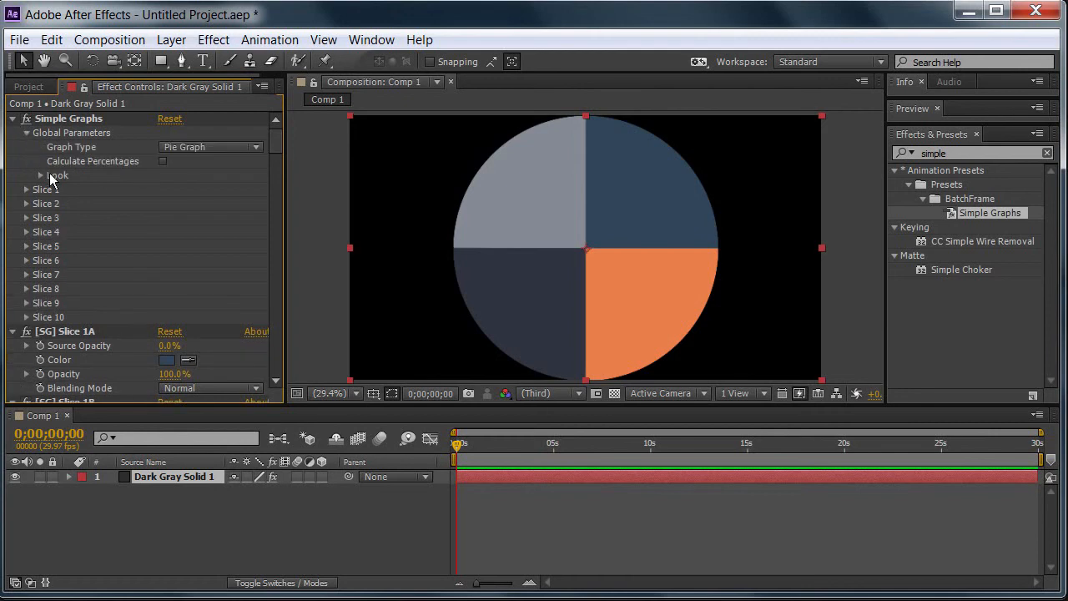
left_click(40, 176)
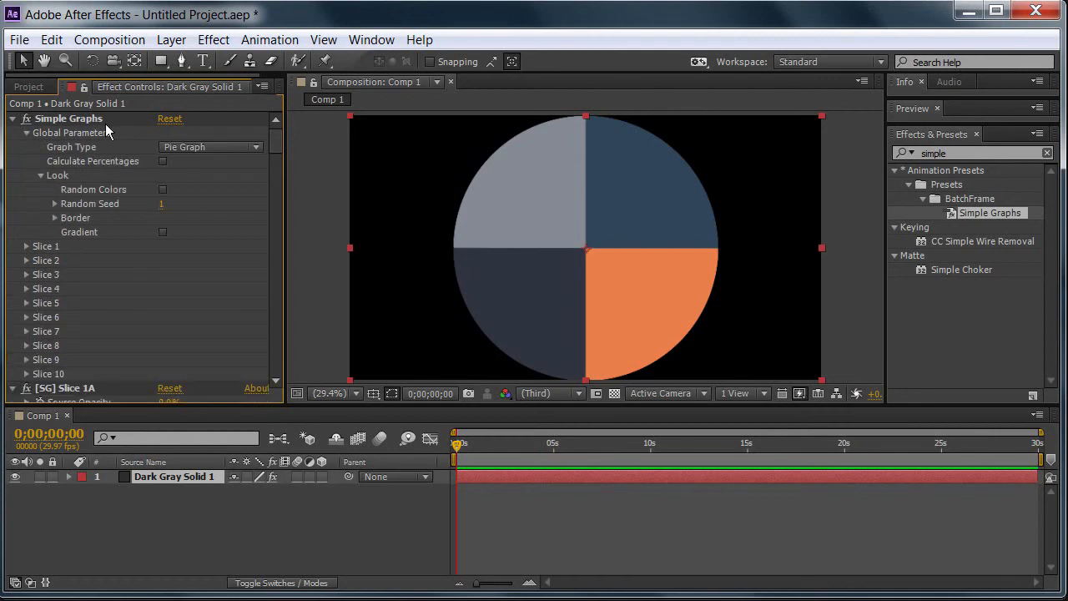
mouse_move(385, 211)
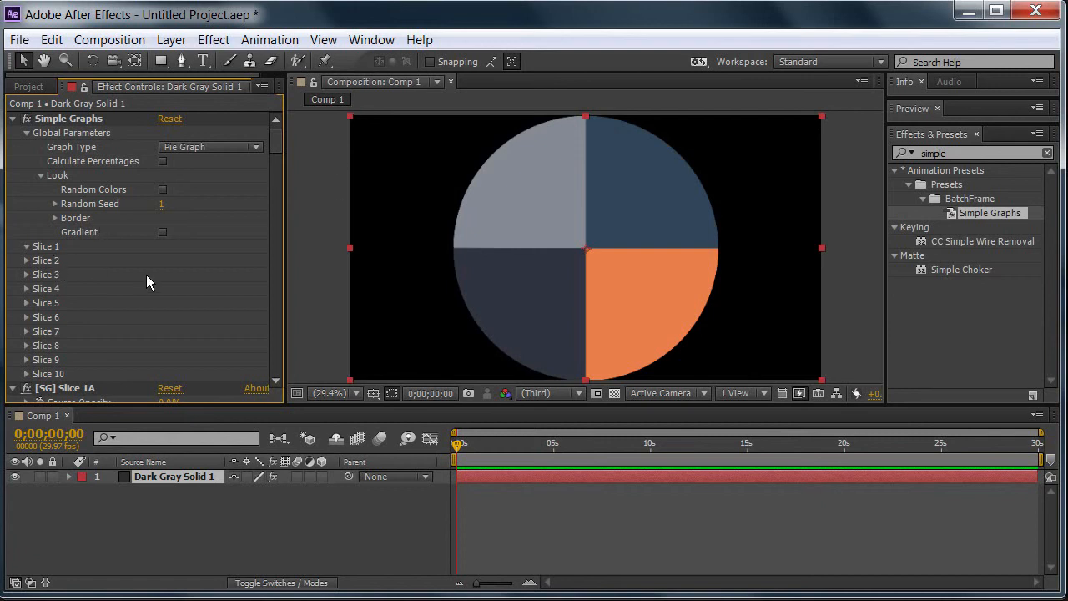
left_click(166, 274)
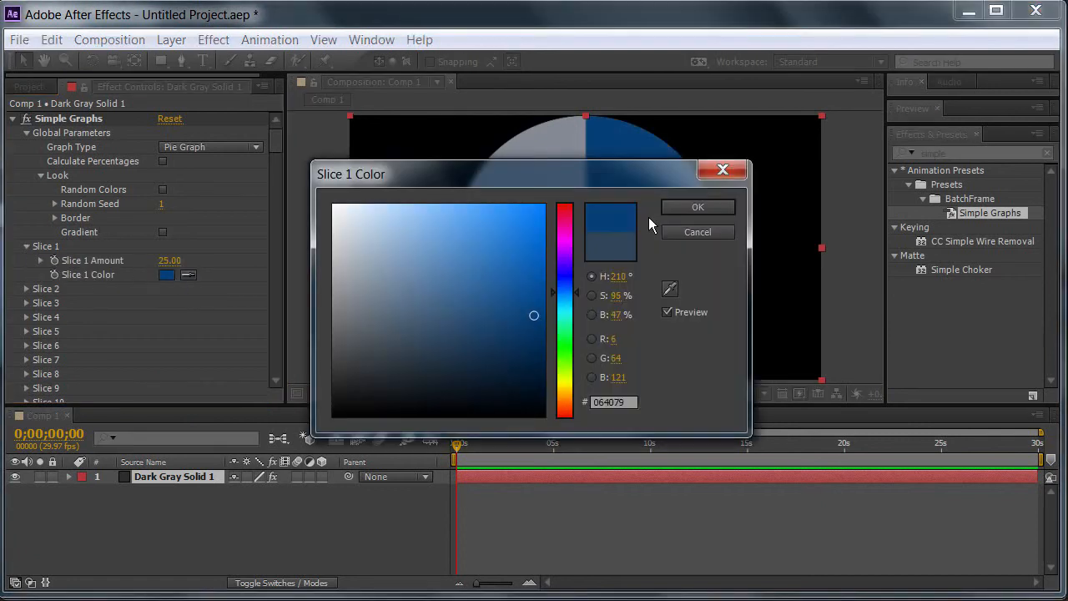
left_click(698, 206)
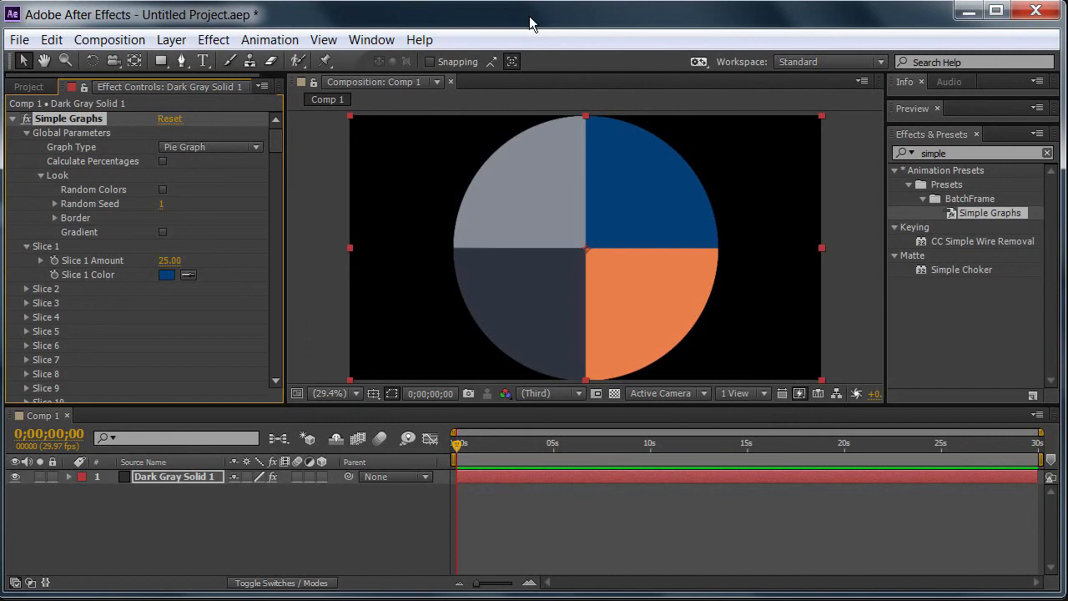
mouse_move(160, 142)
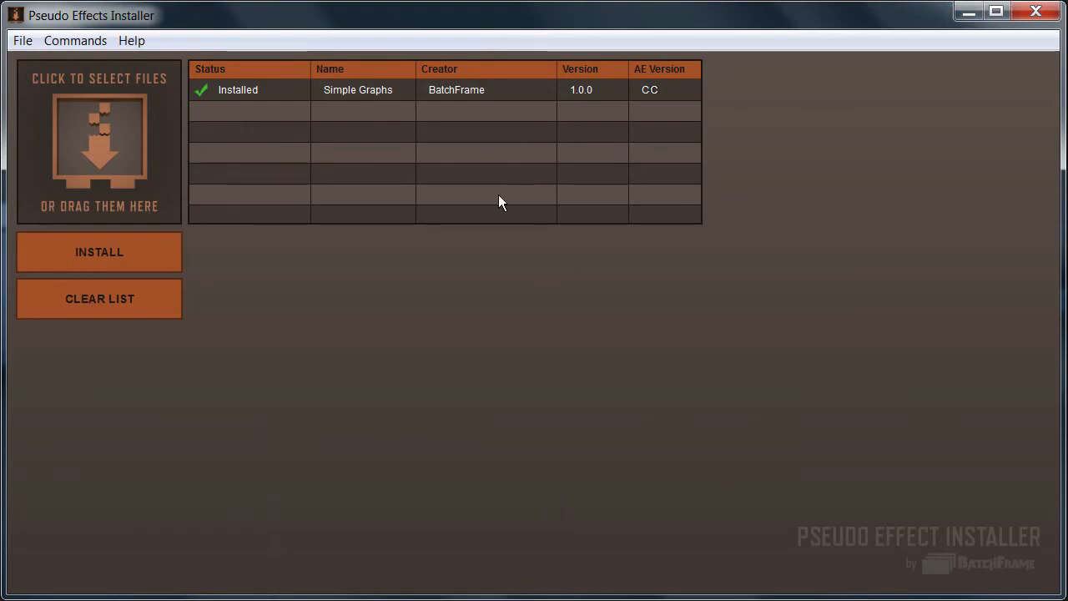
mouse_move(757, 298)
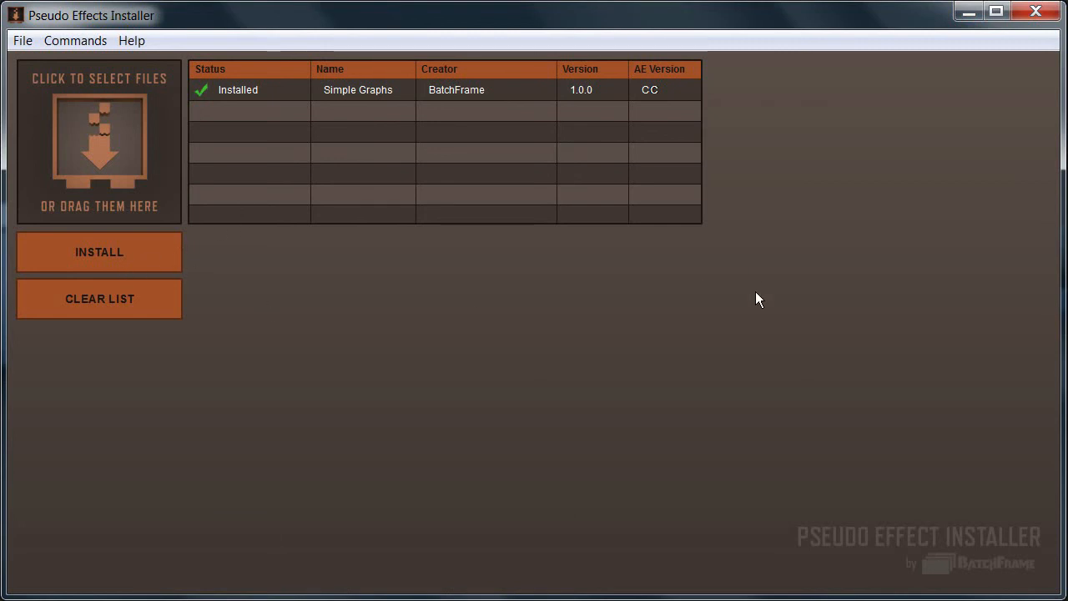
mouse_move(372, 272)
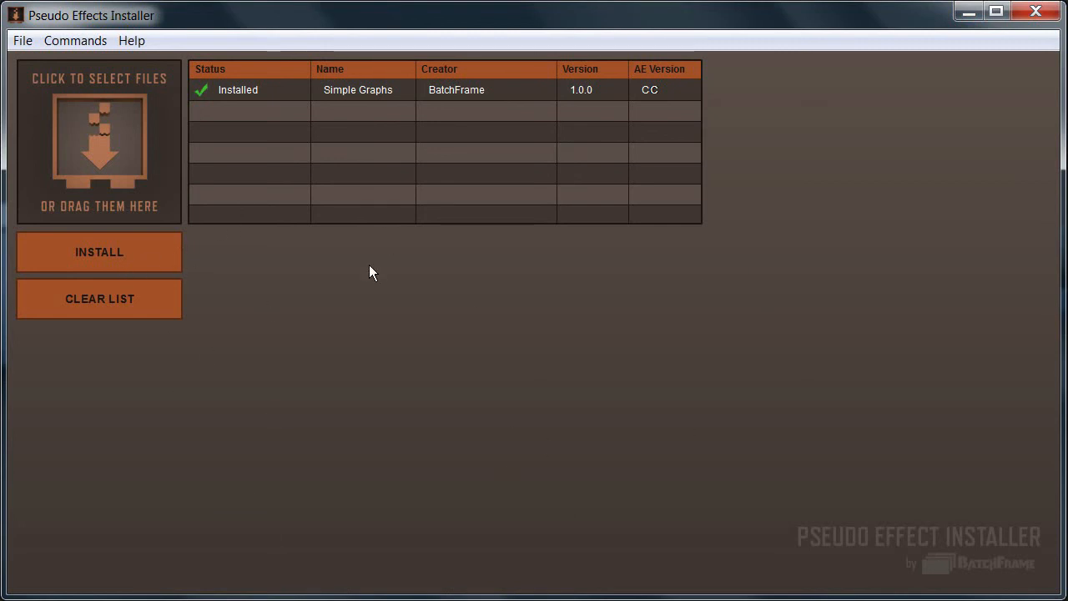
mouse_move(475, 402)
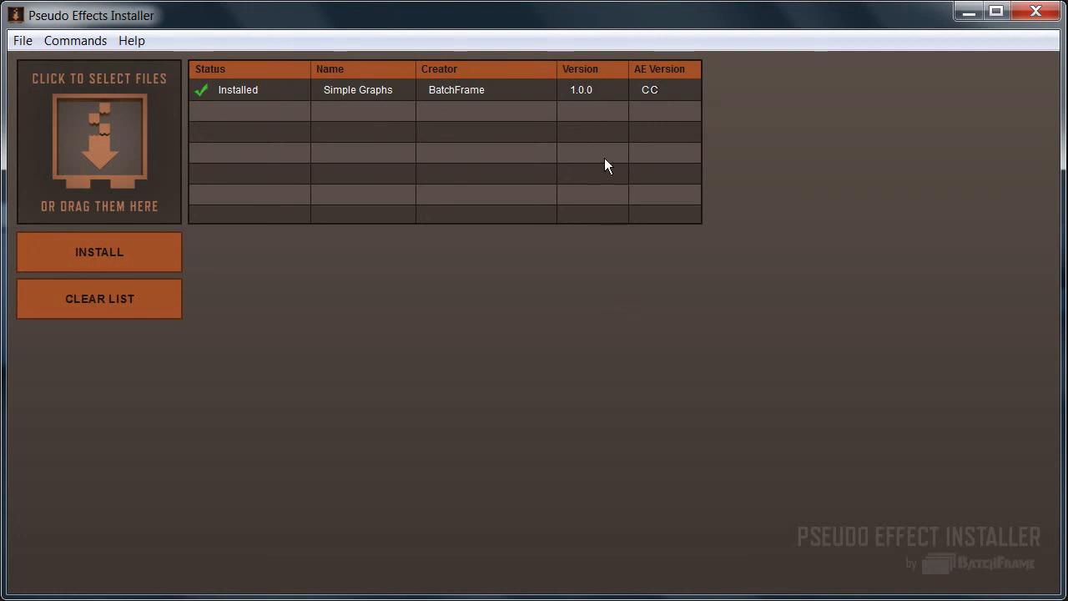
mouse_move(259, 109)
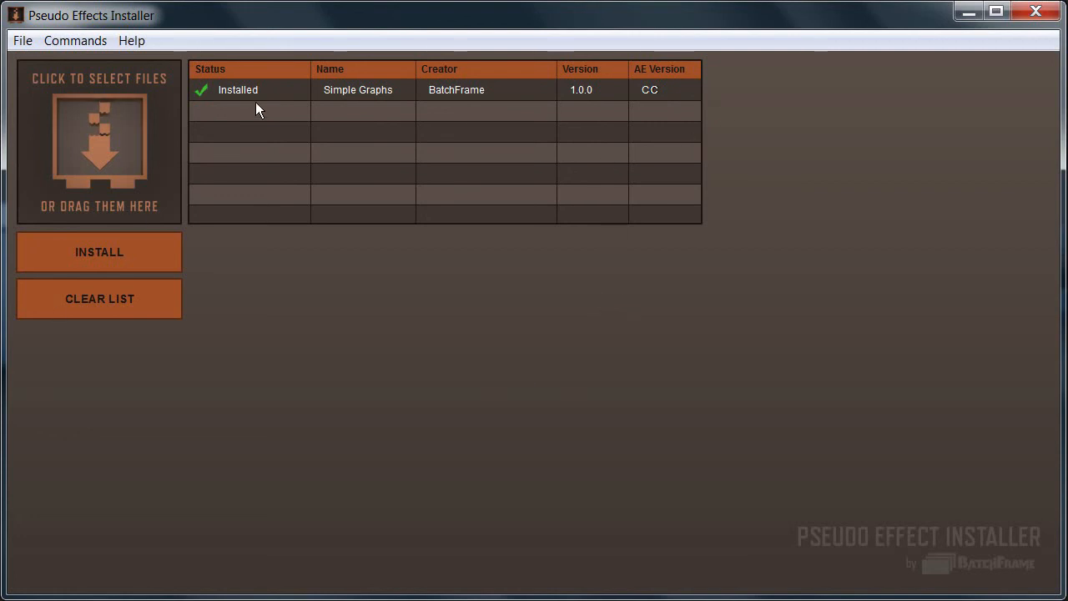
mouse_move(453, 304)
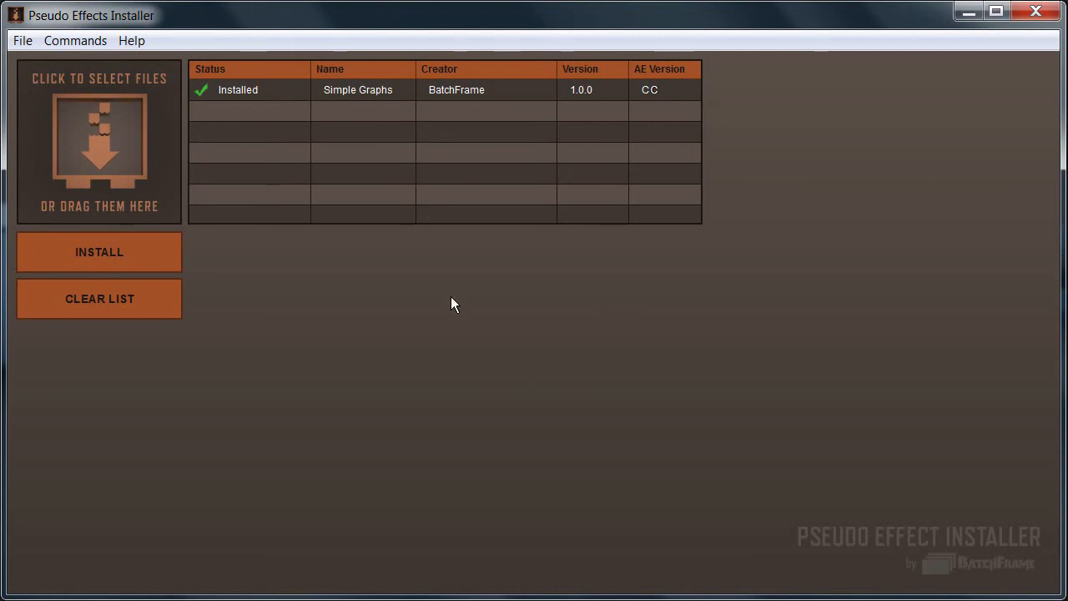
mouse_move(181, 226)
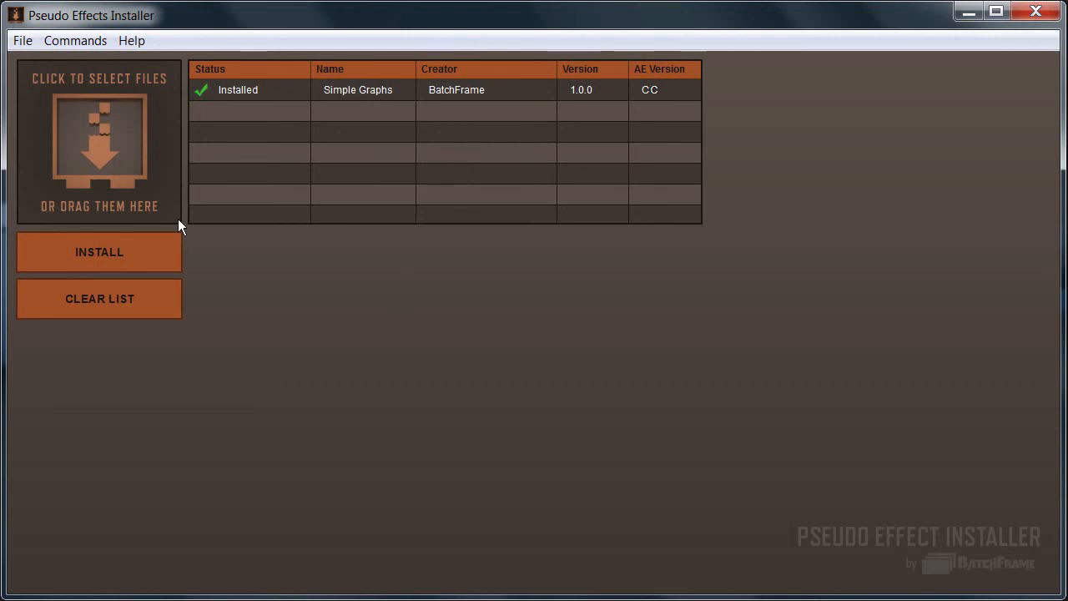
mouse_move(424, 295)
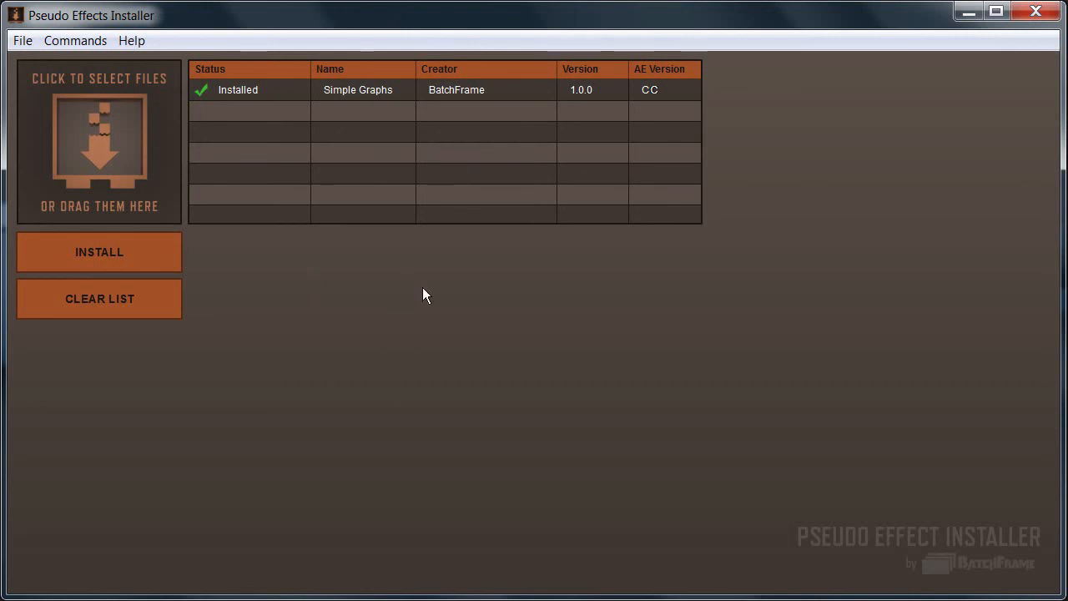
mouse_move(540, 296)
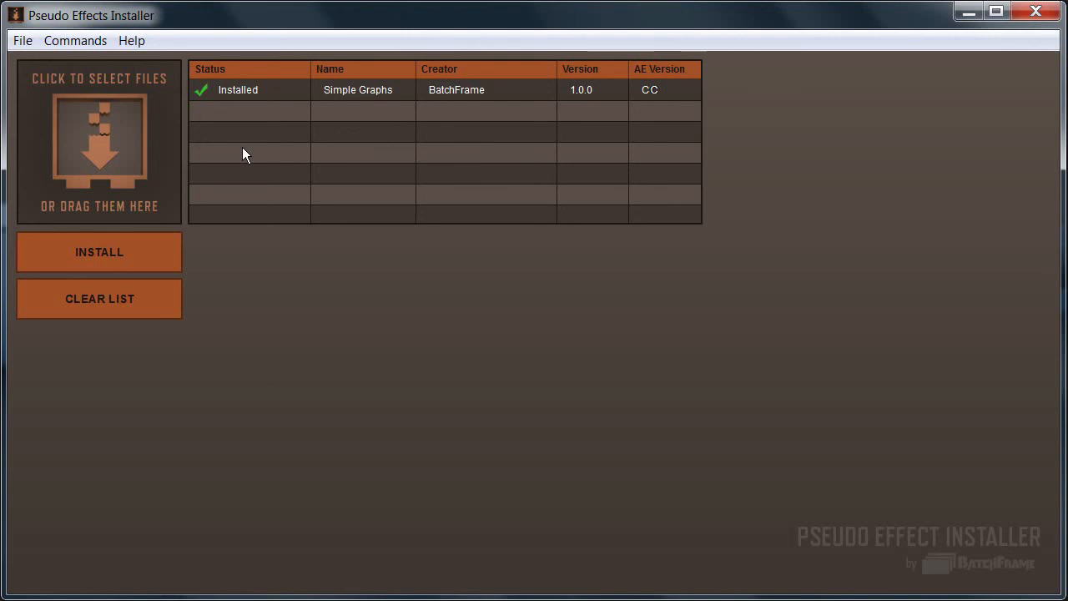
mouse_move(238, 114)
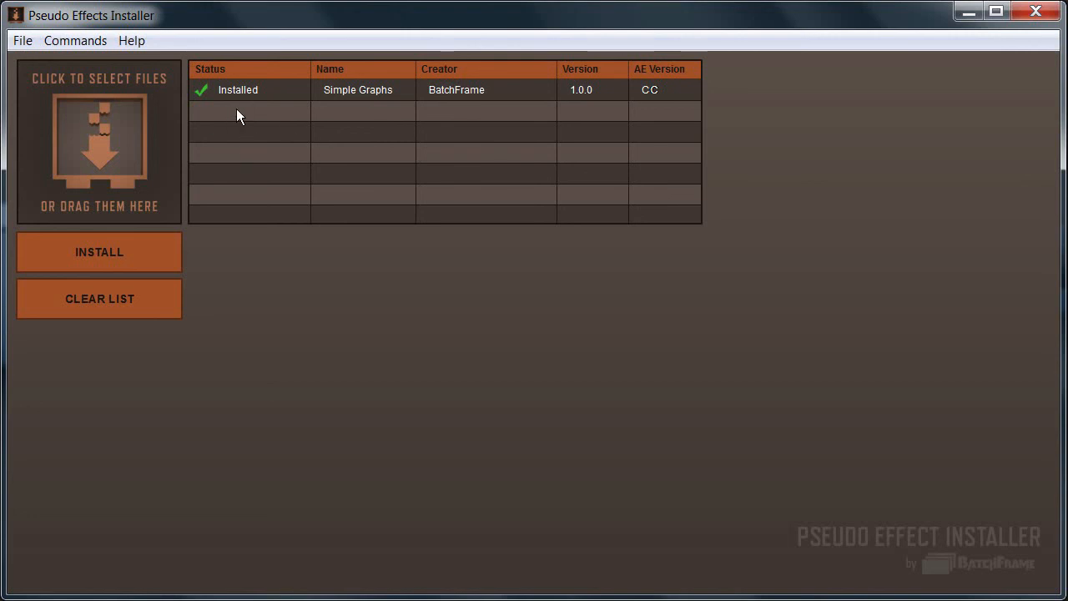
left_click(22, 40)
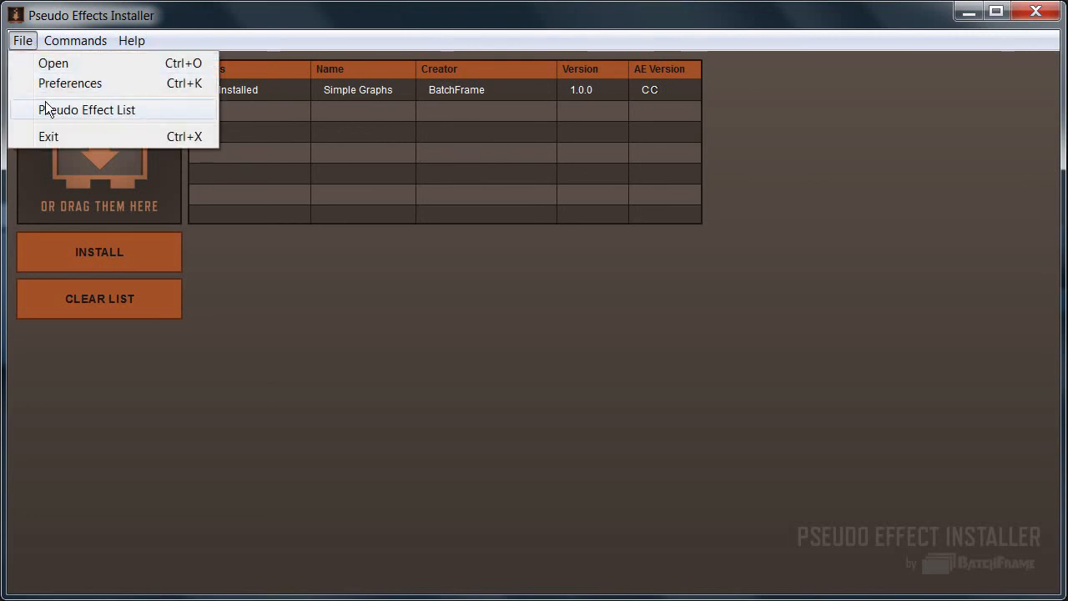
left_click(87, 109)
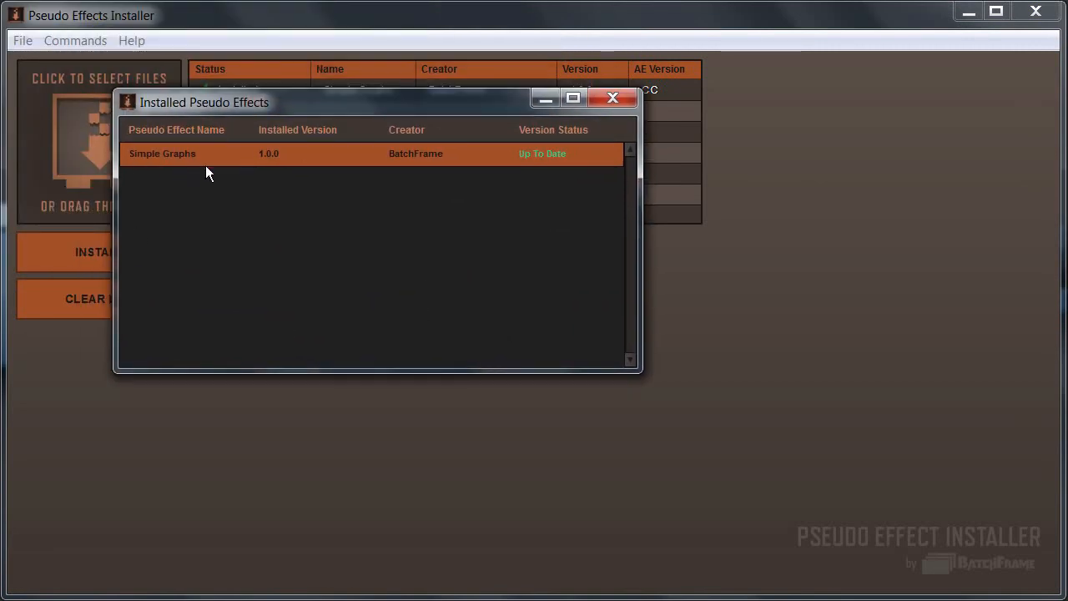
mouse_move(523, 191)
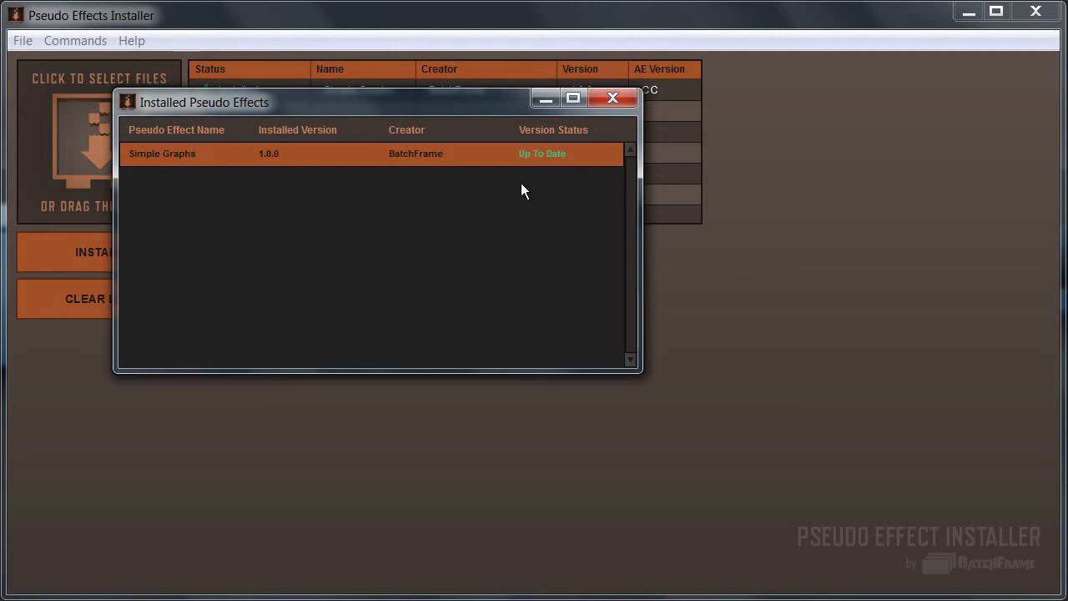
mouse_move(535, 164)
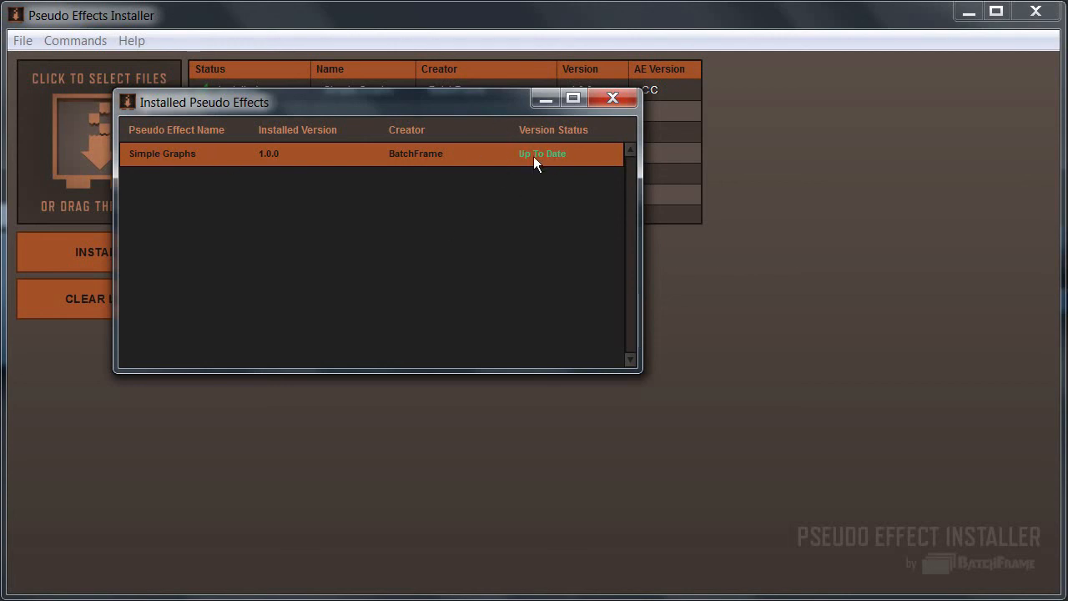
mouse_move(541, 201)
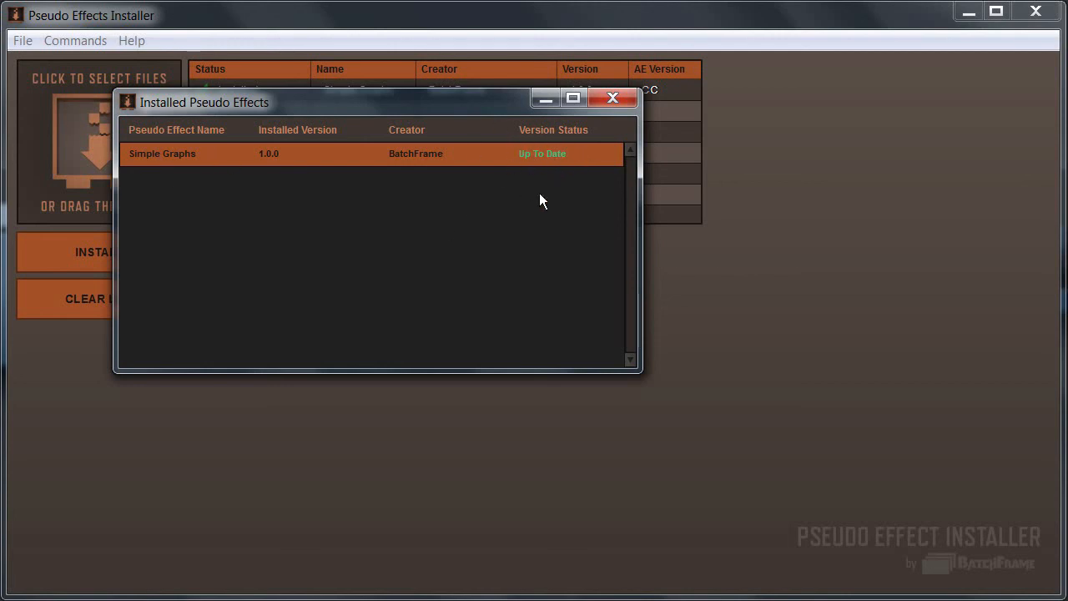
mouse_move(267, 111)
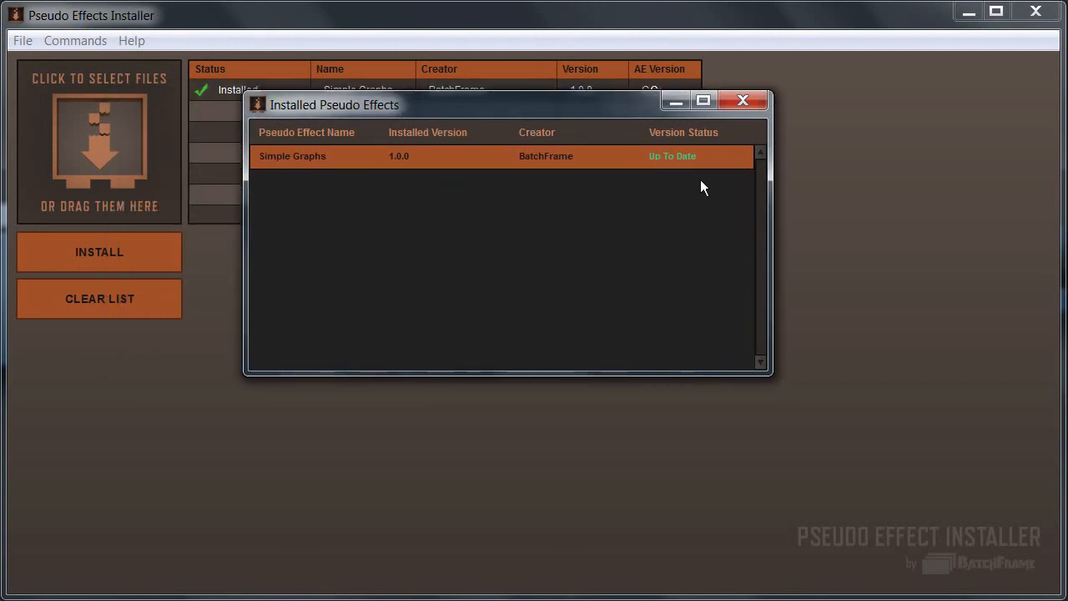
left_click_drag(334, 104, 281, 76)
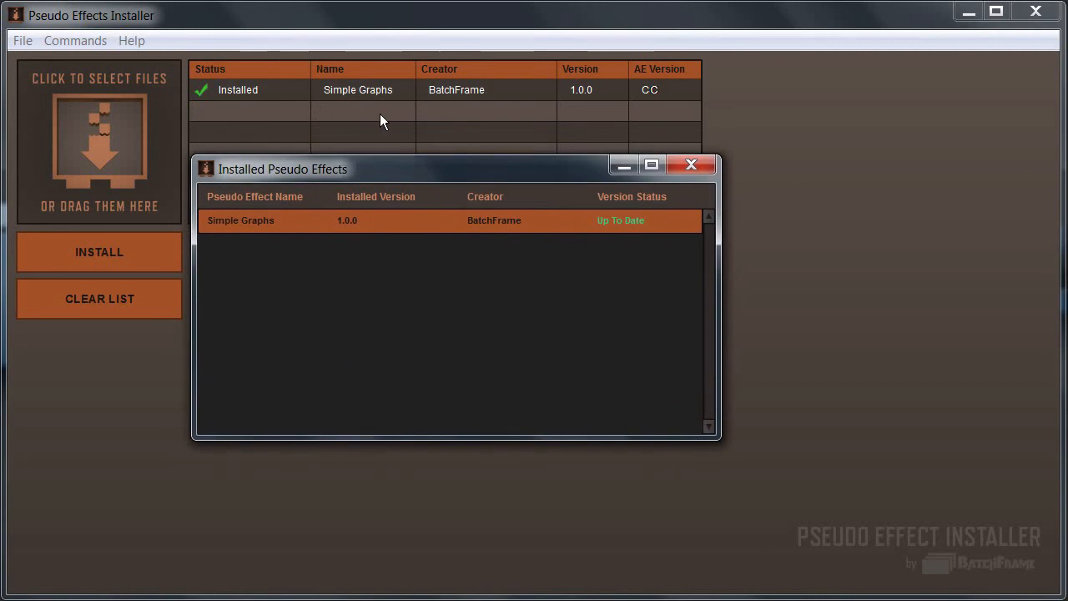
mouse_move(488, 194)
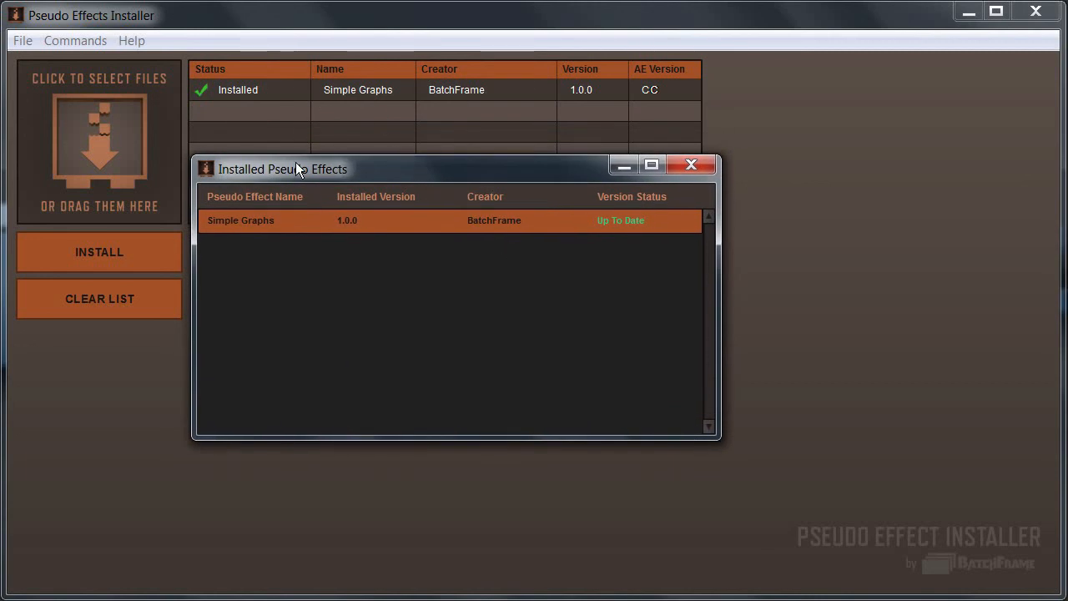
mouse_move(268, 119)
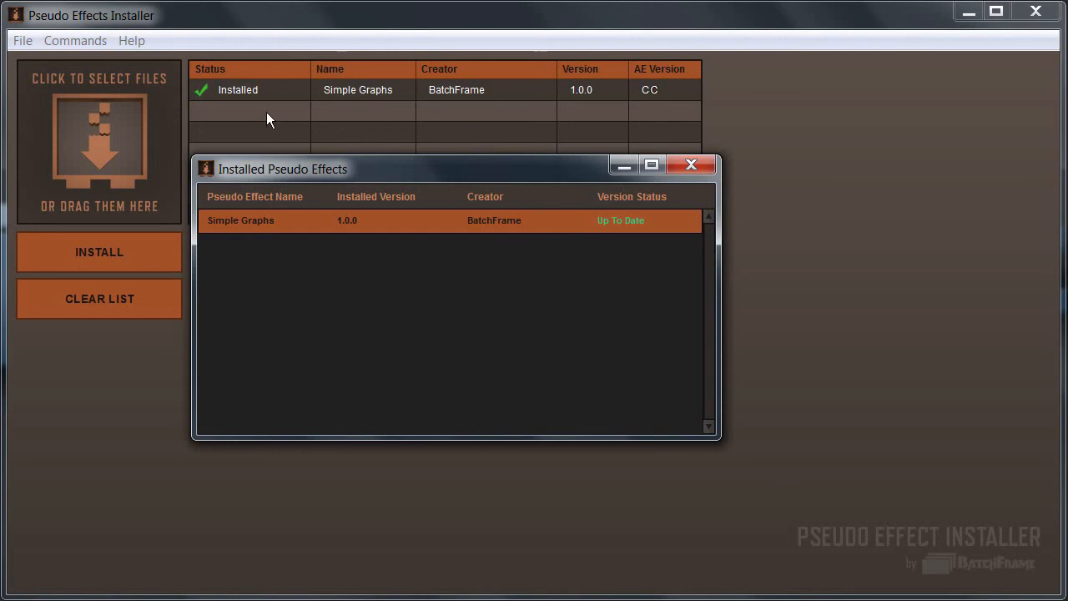
mouse_move(599, 236)
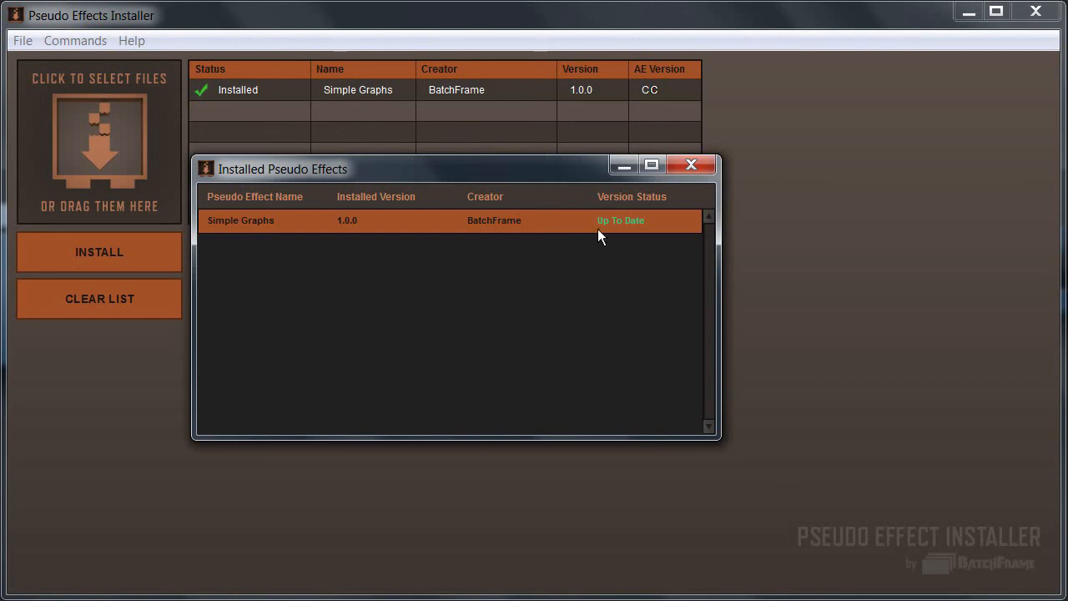
mouse_move(482, 221)
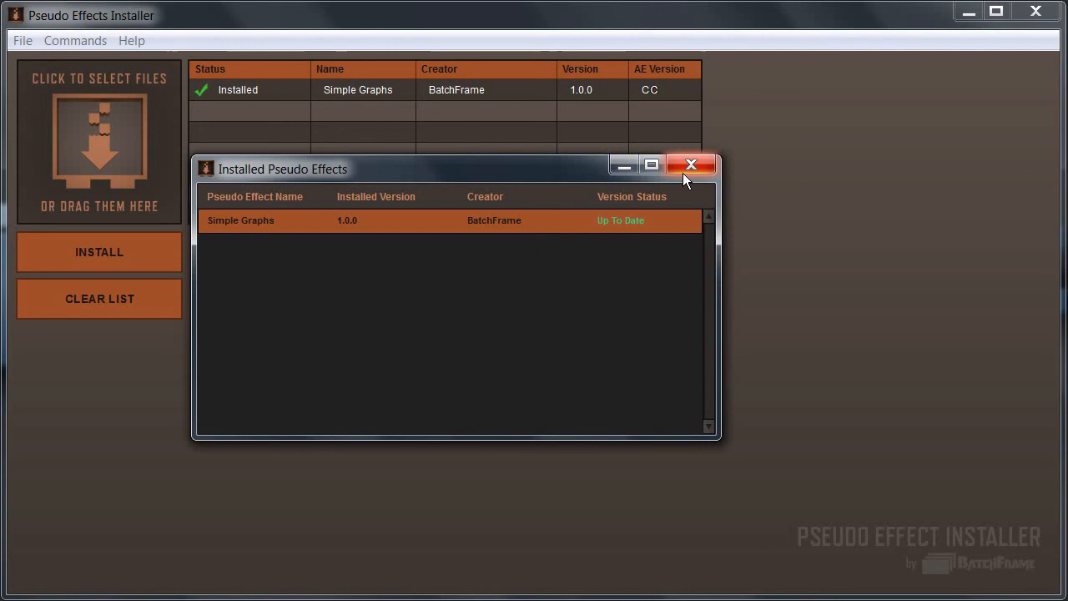
left_click(691, 163)
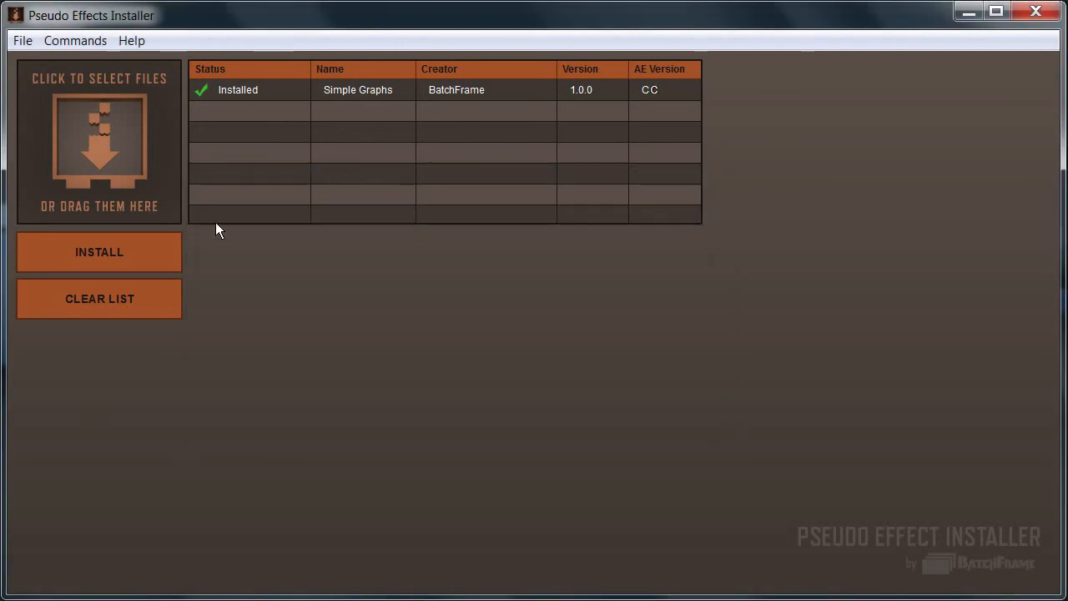
mouse_move(267, 184)
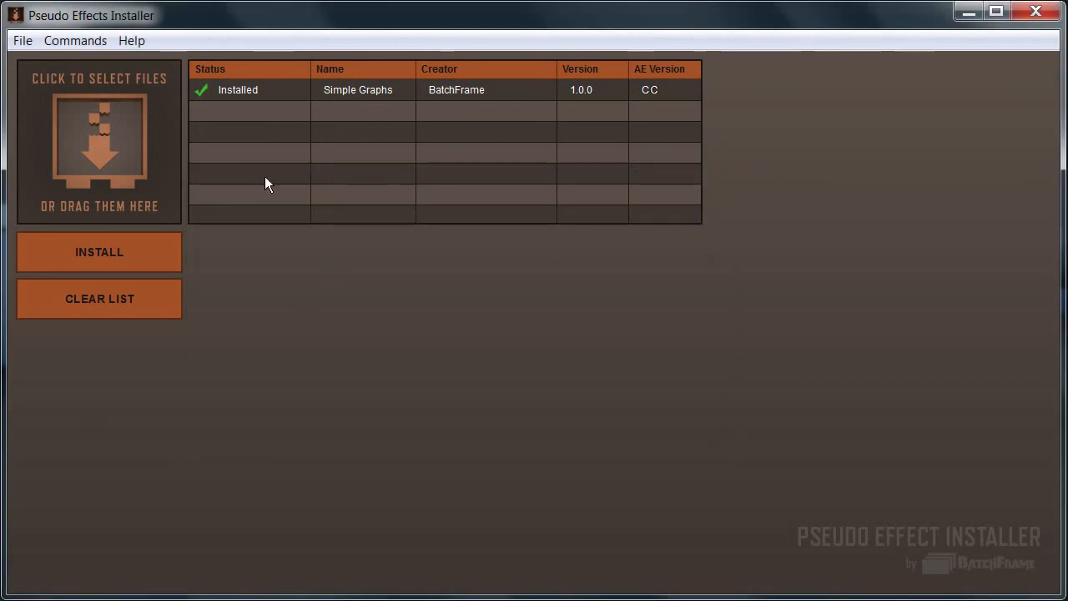
mouse_move(573, 183)
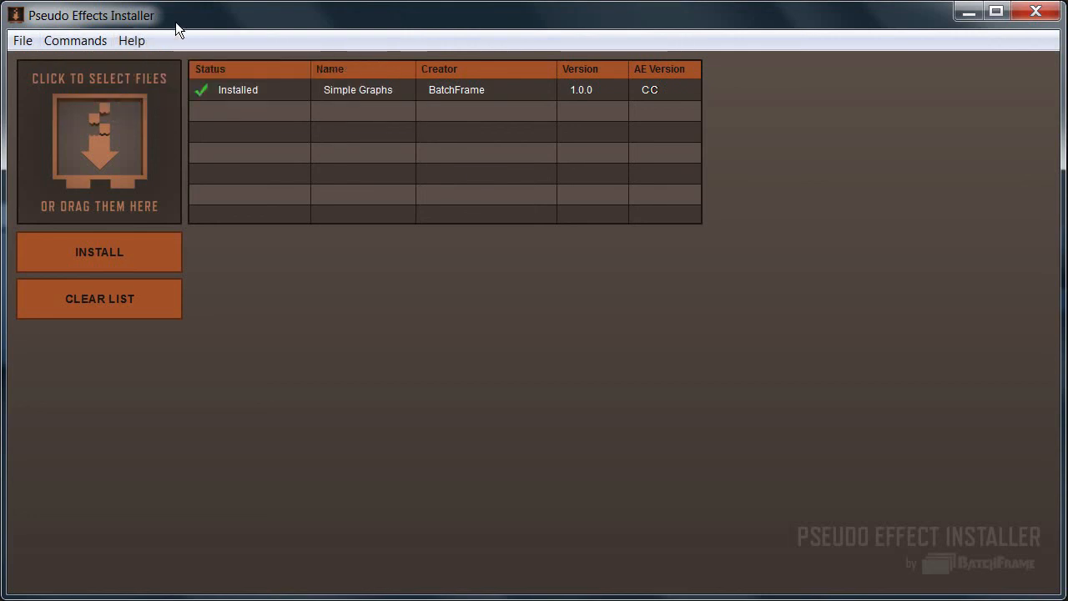
mouse_move(301, 241)
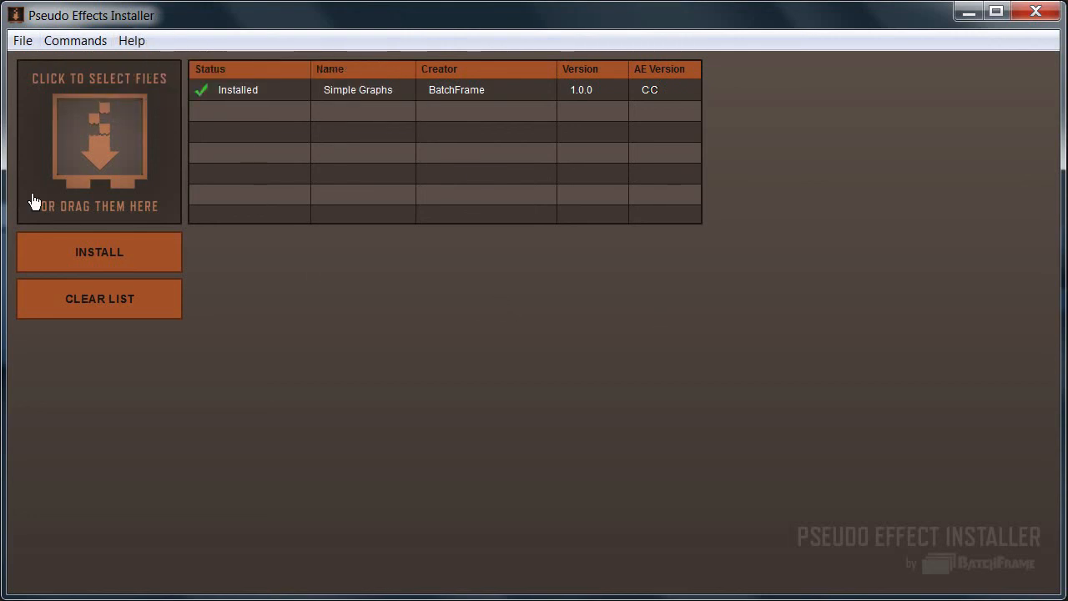
mouse_move(209, 348)
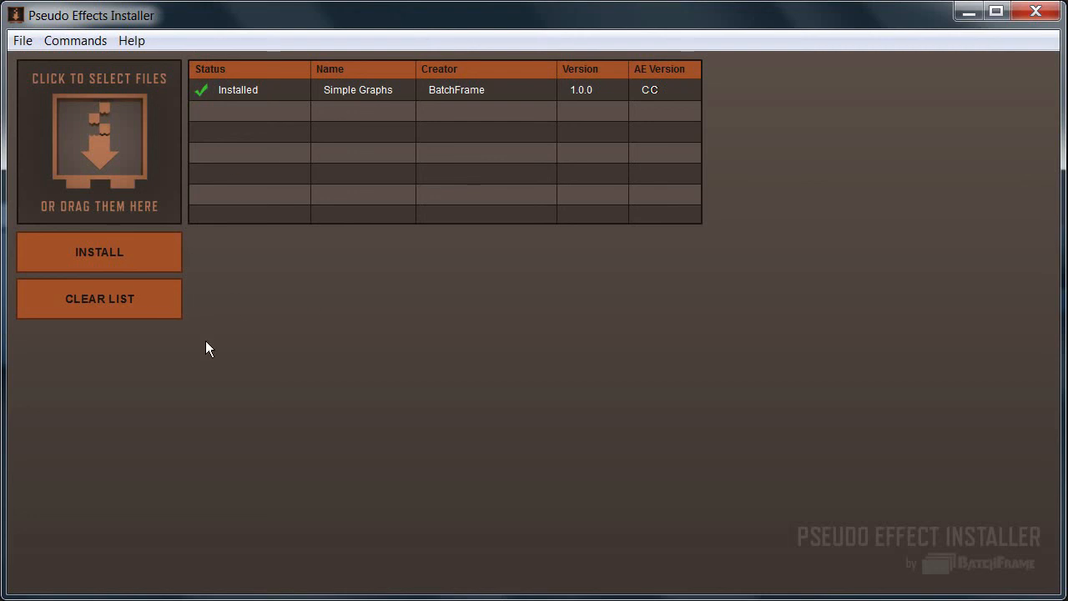
mouse_move(132, 307)
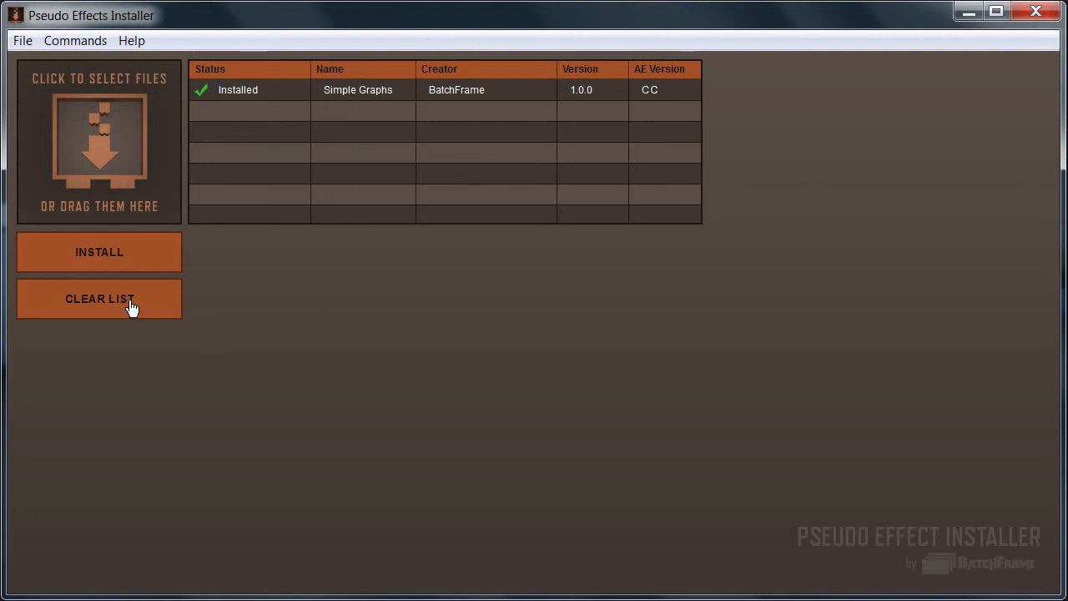